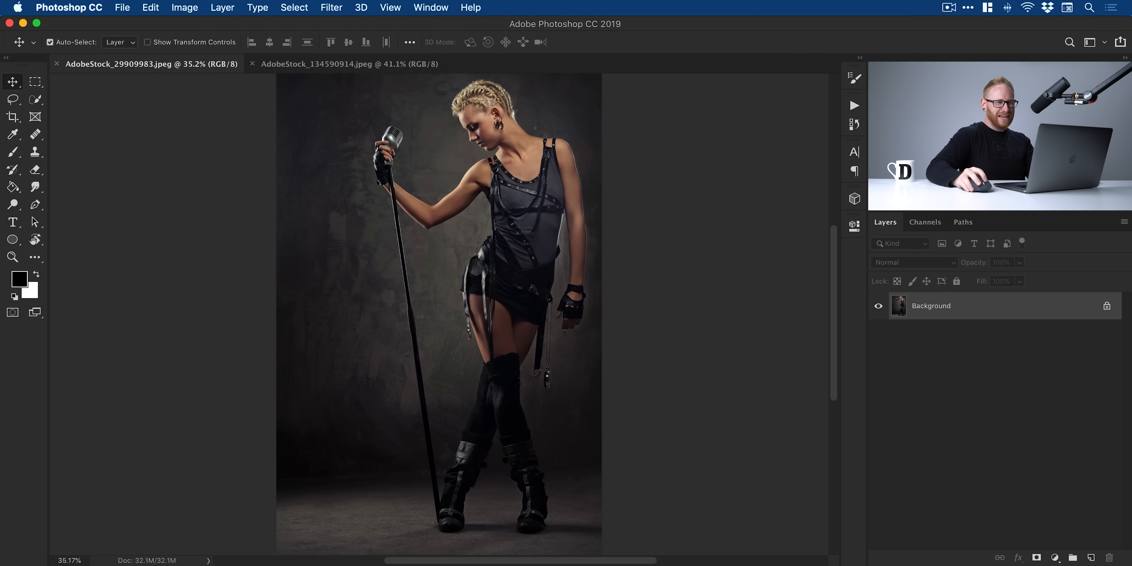
mouse_move(527, 254)
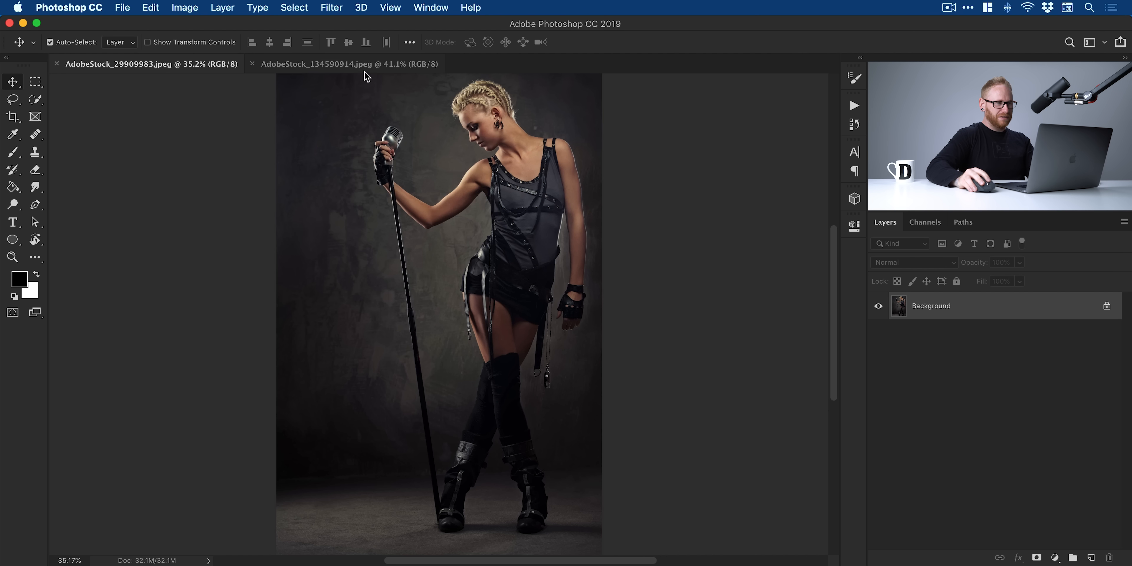
- Switch to the AdobeStock_134590914.jpeg uniform document
click(319, 64)
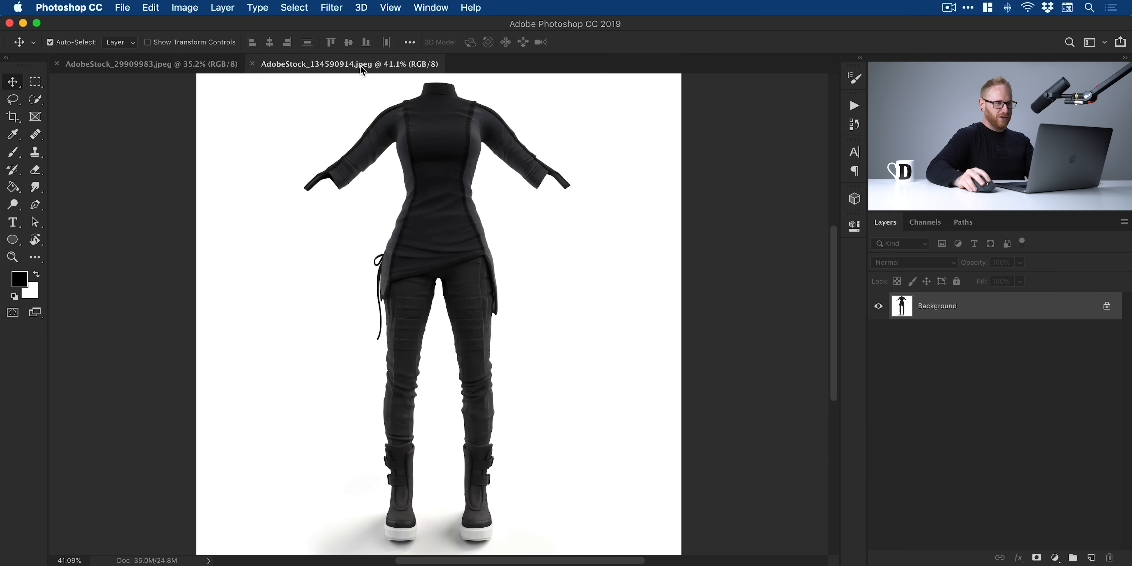
mouse_move(602, 338)
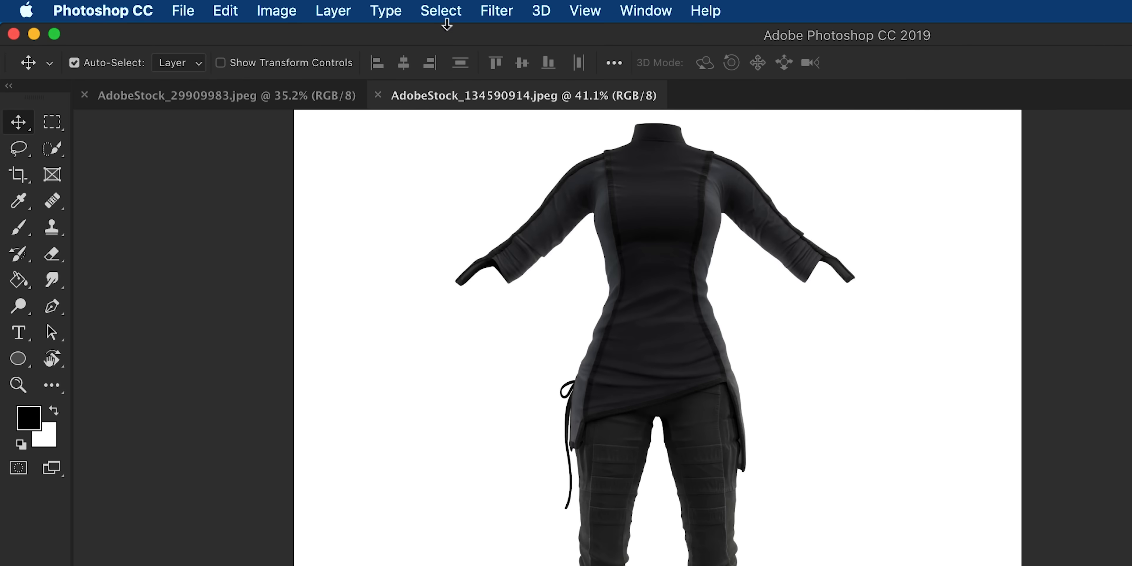
- Select the uniform with Select Subject and add the boot soles to the selection
click(441, 10)
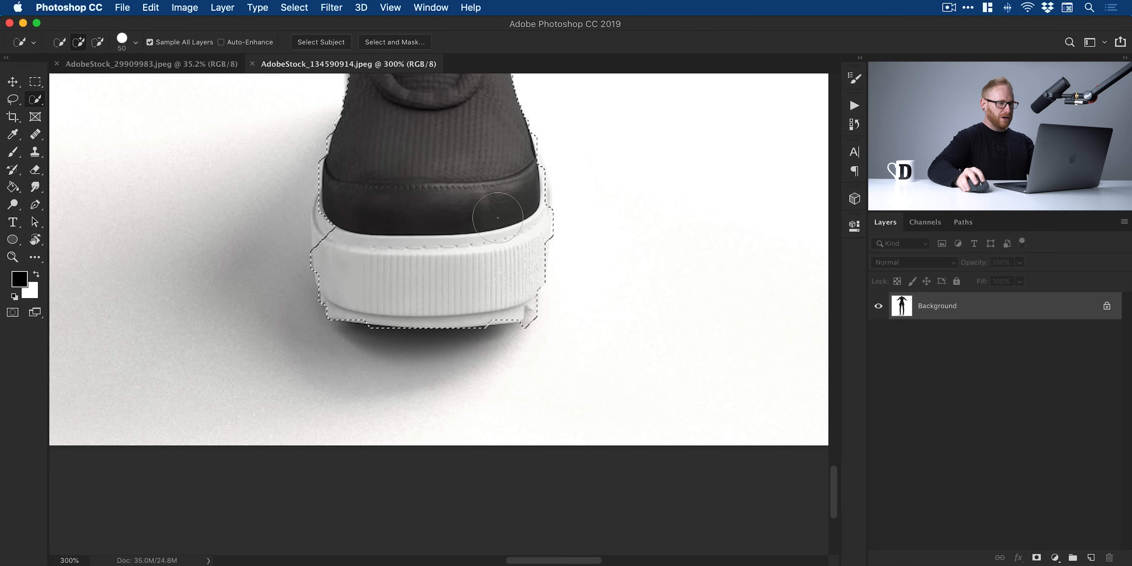
click(13, 81)
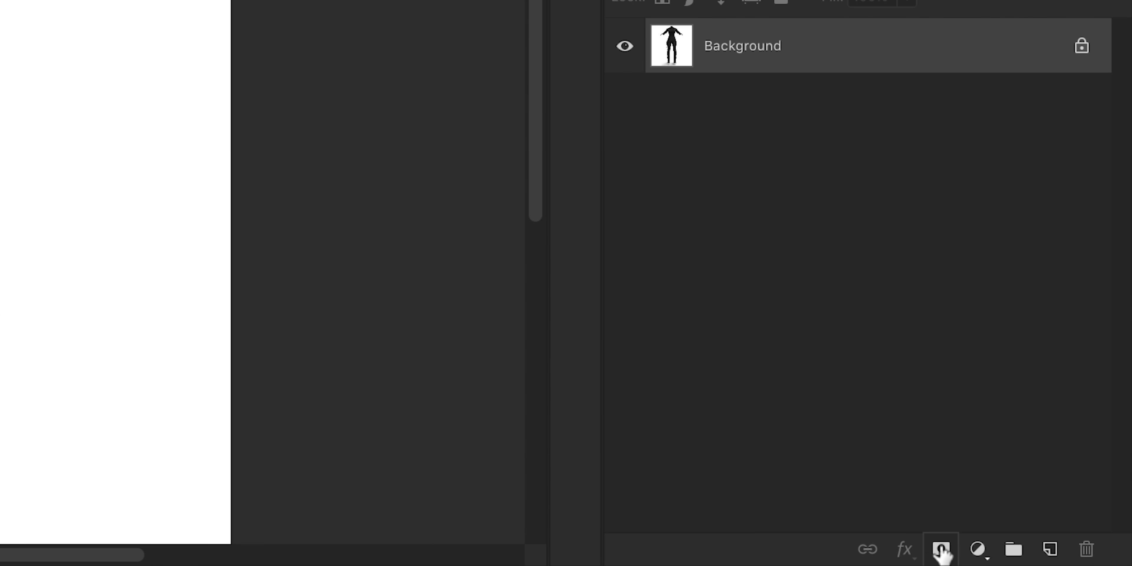
- Hide the white backdrop with a layer mask and convert the uniform layer to a smart object
click(940, 549)
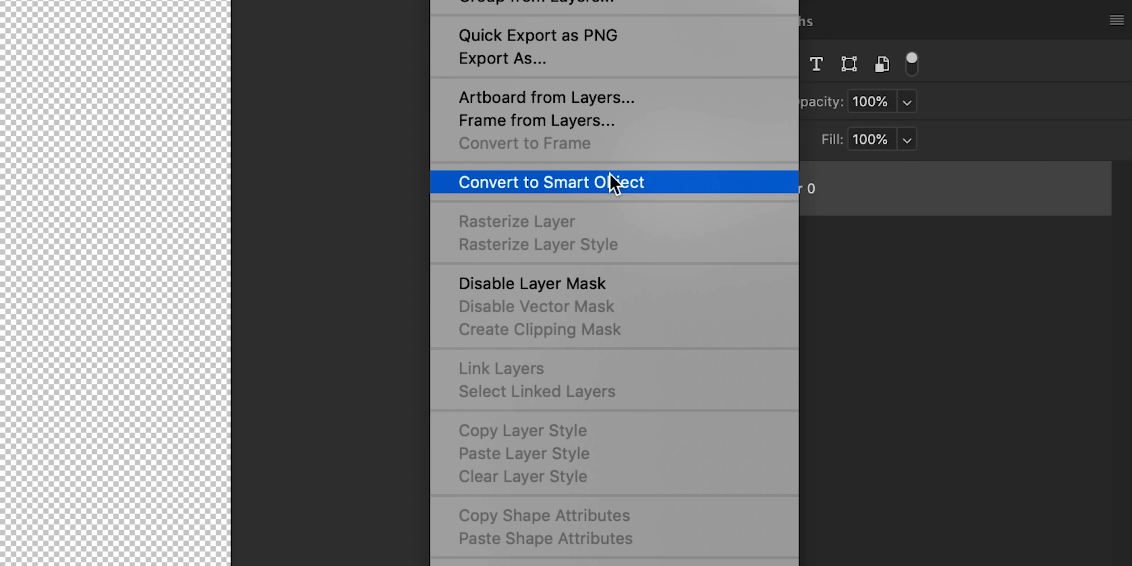
click(550, 182)
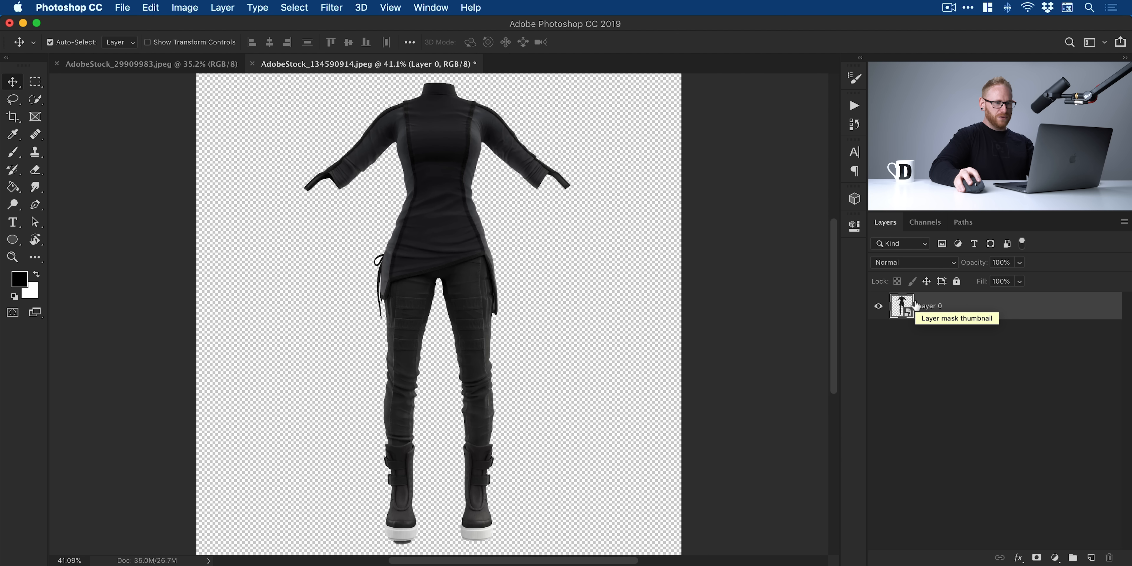
mouse_move(903, 305)
text(Clothing)
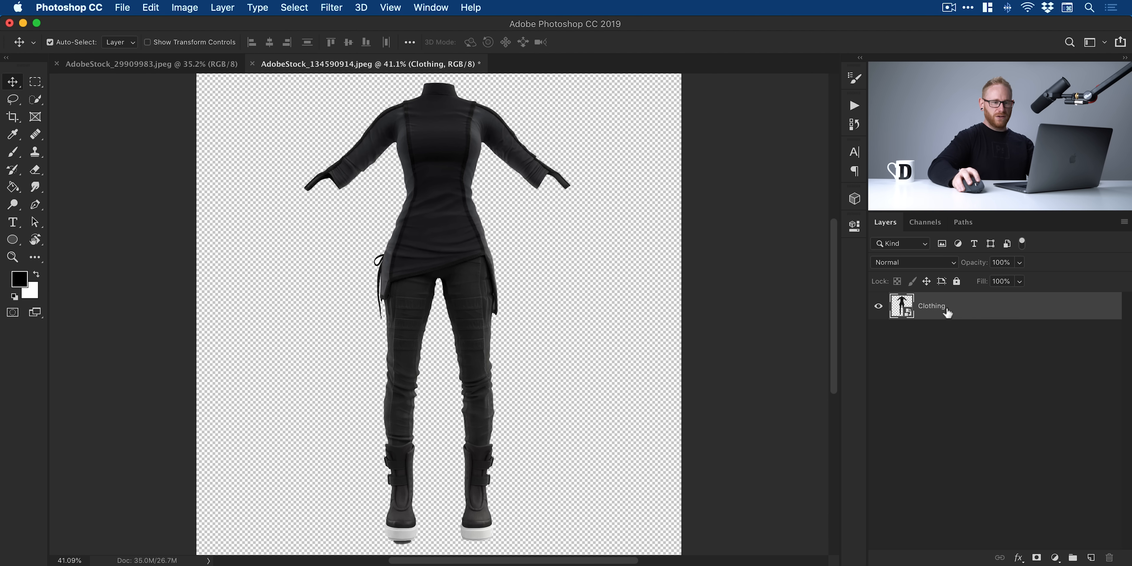
- Duplicate the Clothing layer into the AdobeStock_29909983.jpeg singer document
right_click(930, 306)
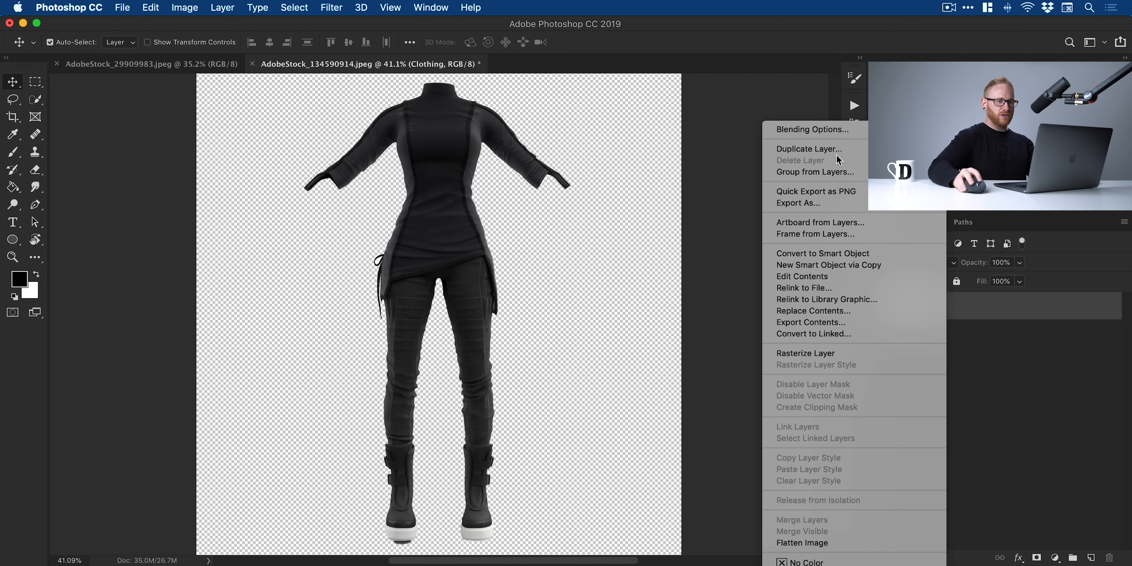
click(808, 148)
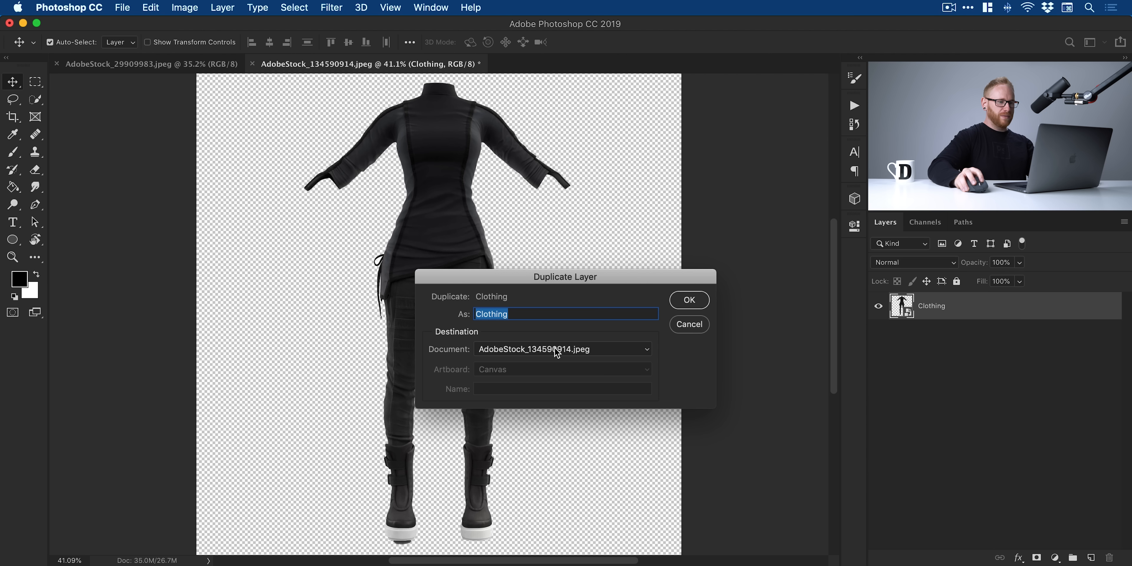
mouse_move(553, 341)
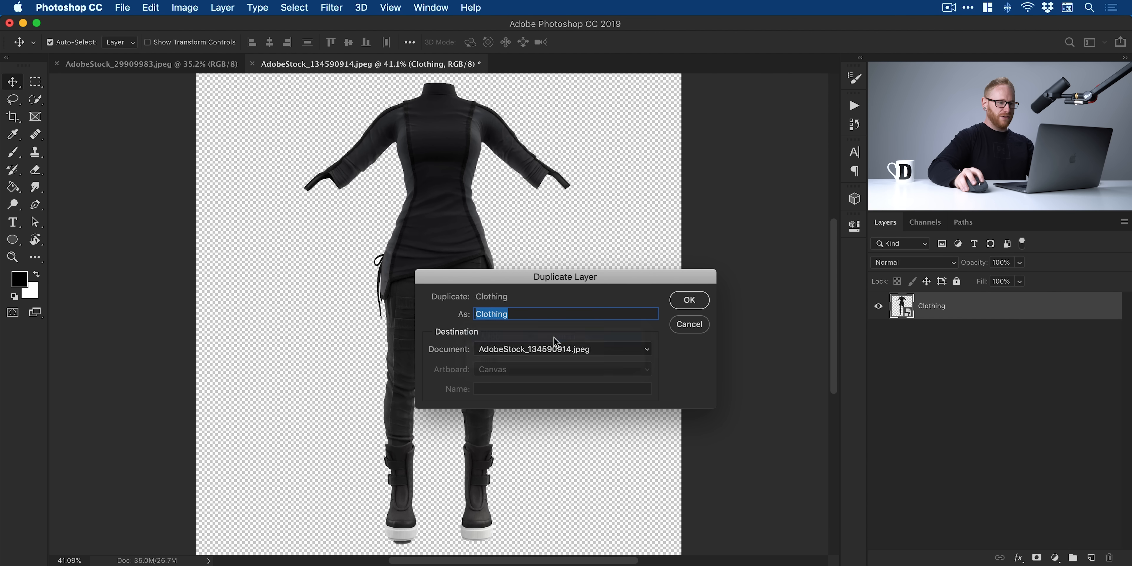
click(562, 349)
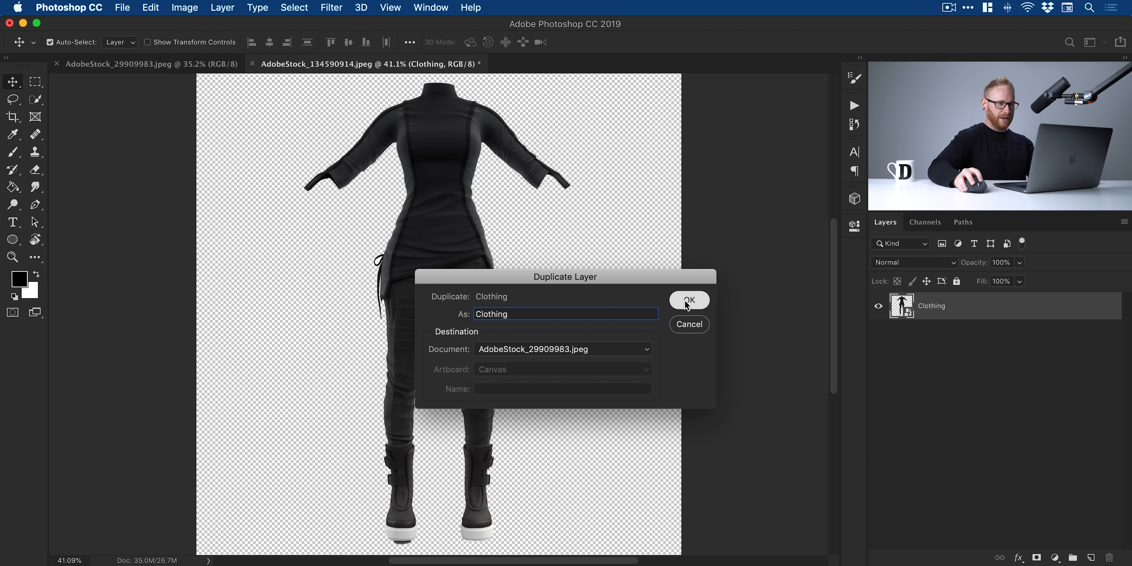
click(687, 300)
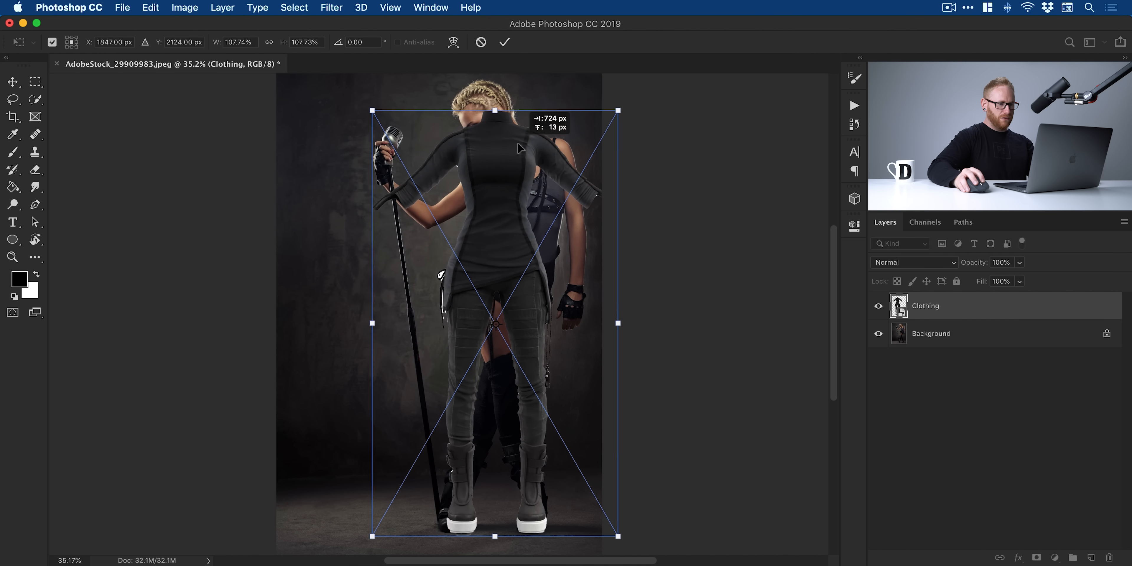
- Free-transform the uniform smaller and align its collar with the singer's neck
drag(617, 110, 603, 137)
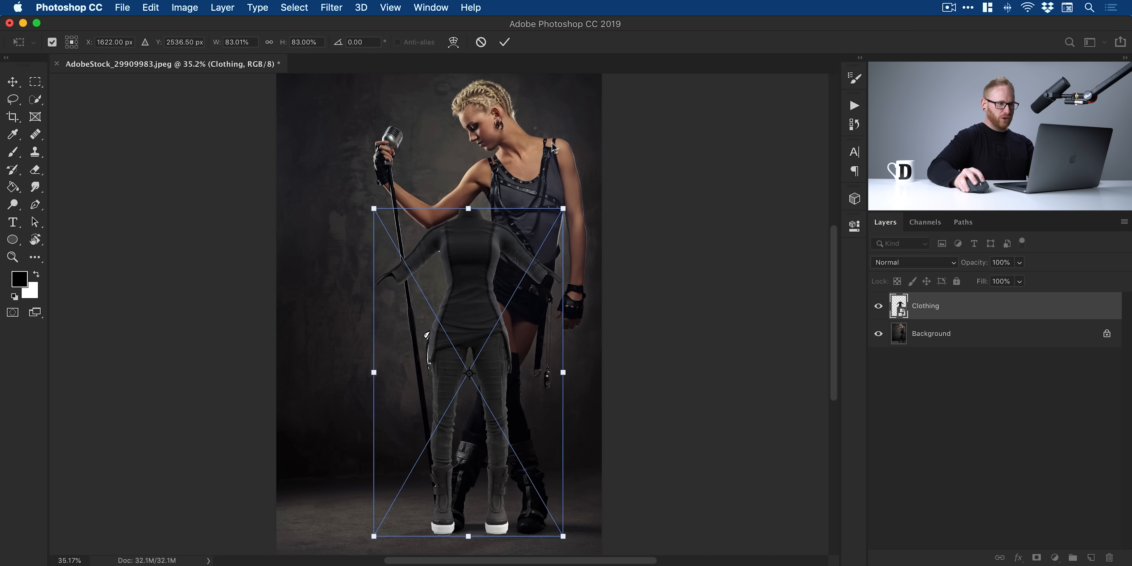
drag(566, 210, 617, 114)
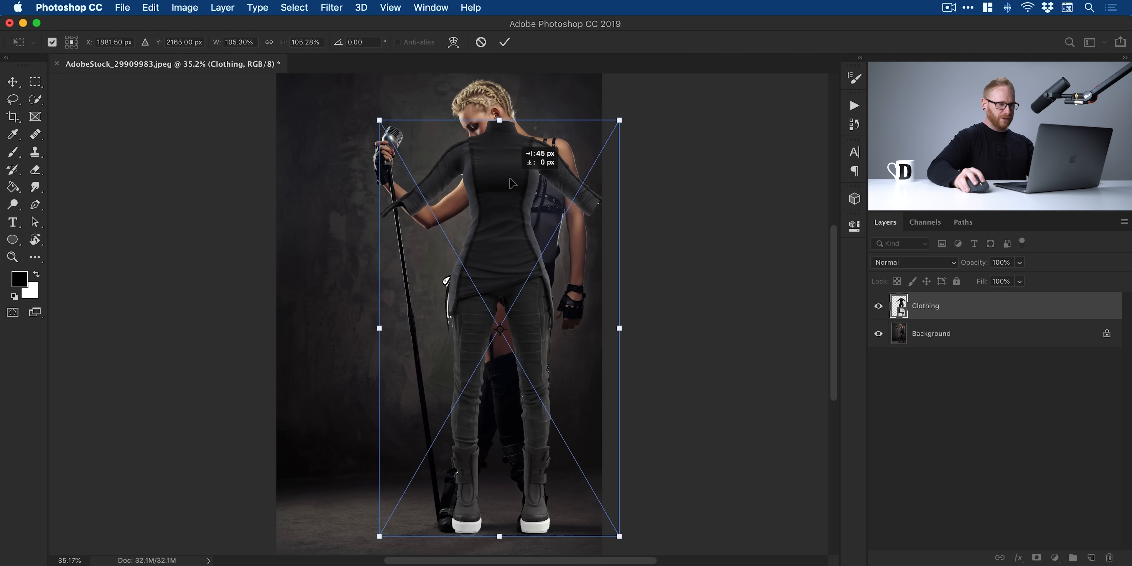
drag(513, 183, 506, 185)
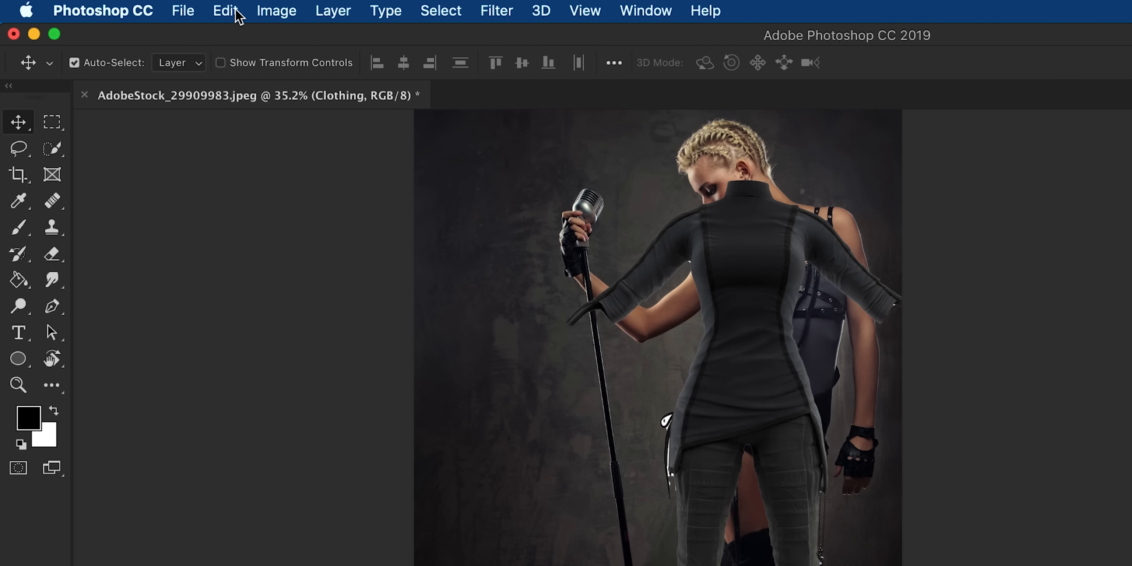
- Start Edit > Puppet Warp on the uniform and pin the trouser legs at the knees
click(225, 11)
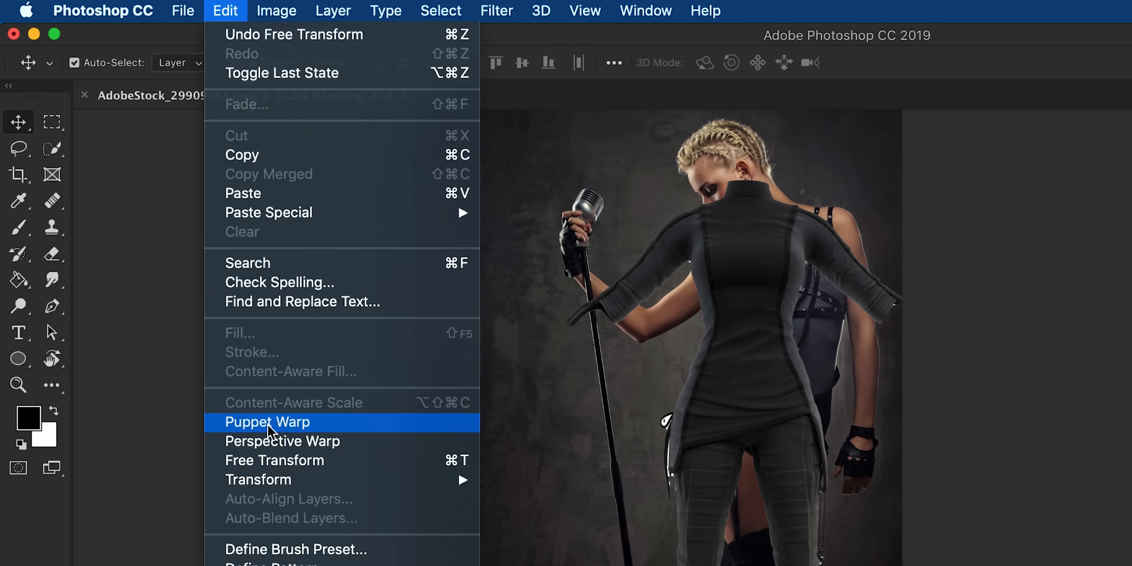
click(267, 422)
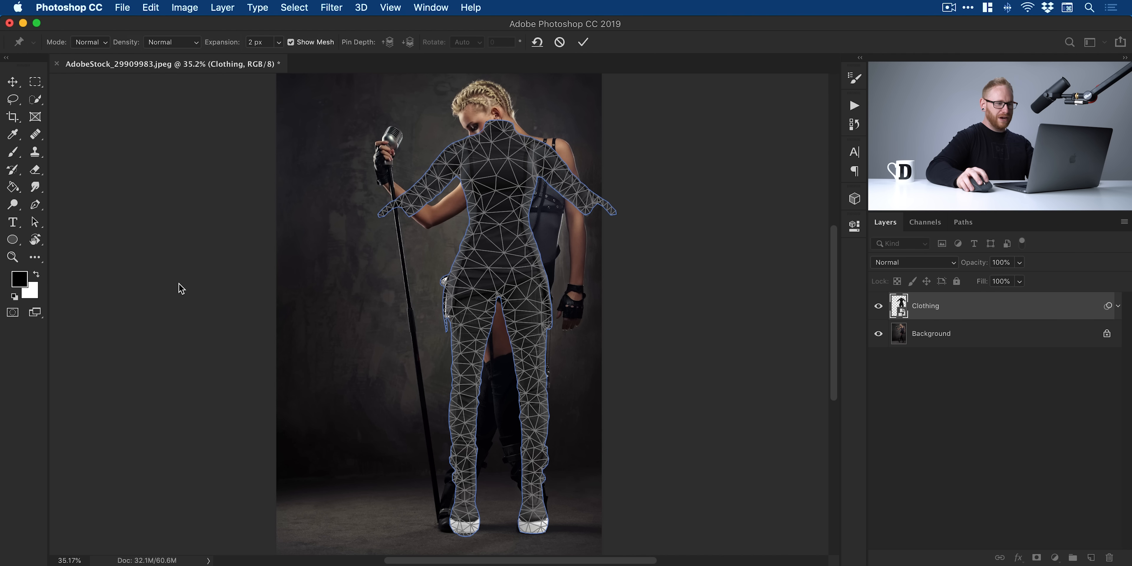
mouse_move(554, 309)
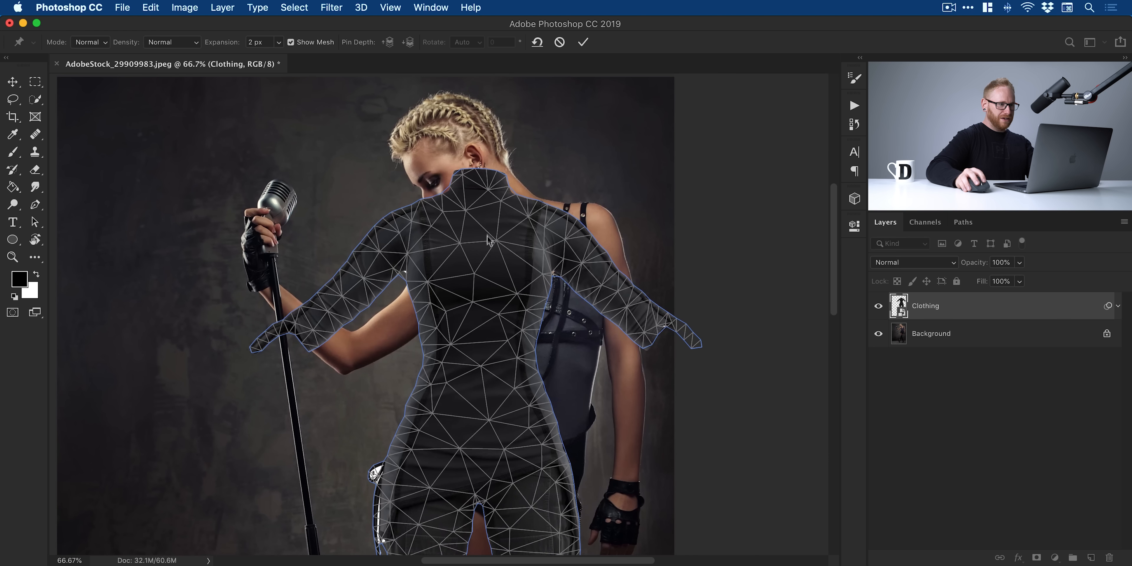
mouse_move(478, 192)
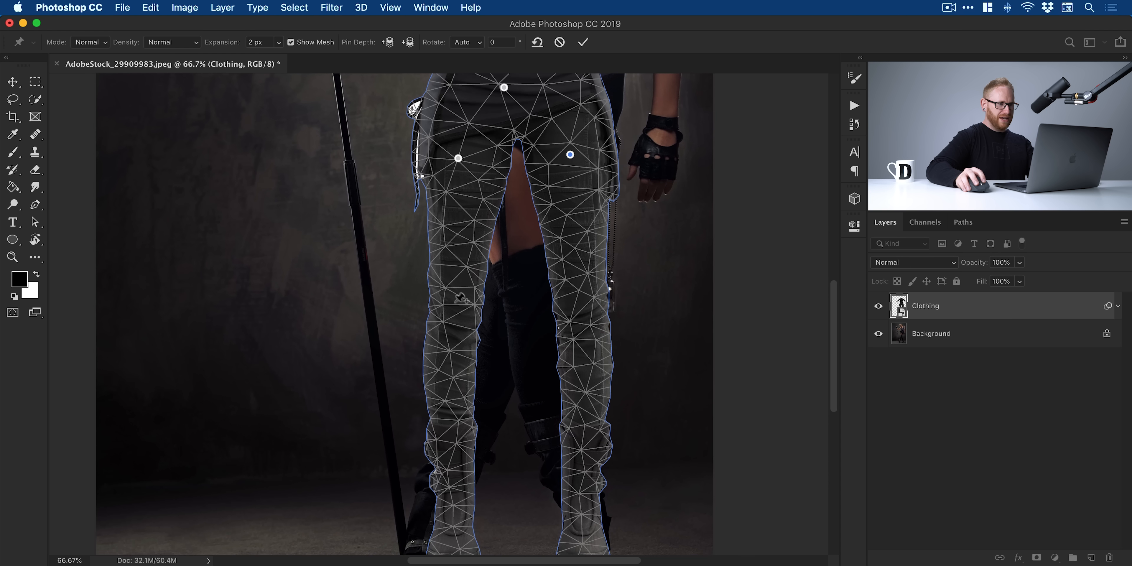
drag(570, 154, 578, 299)
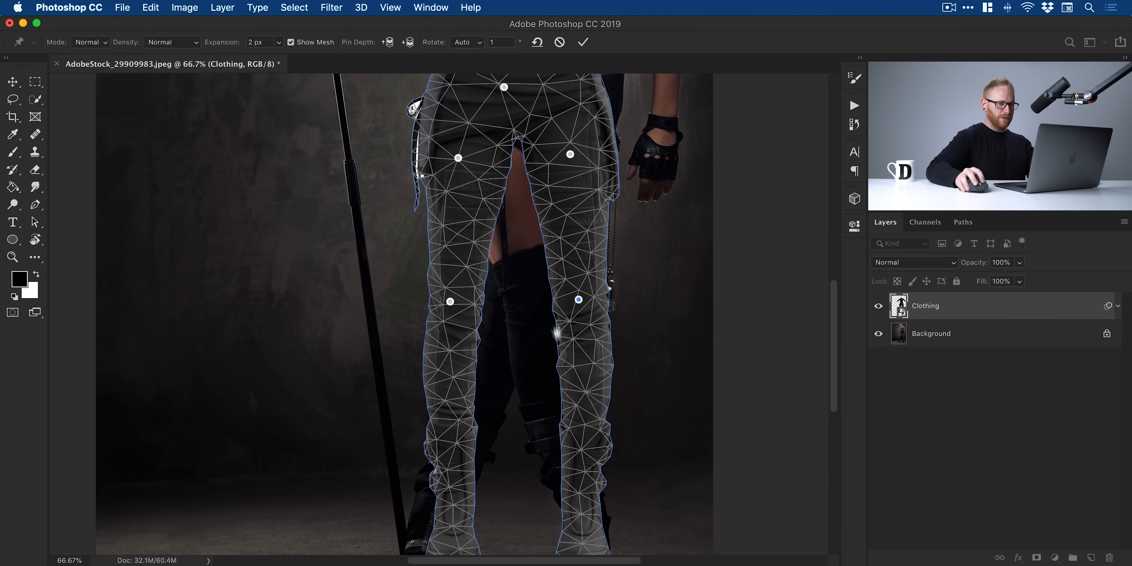
scroll(down, 3)
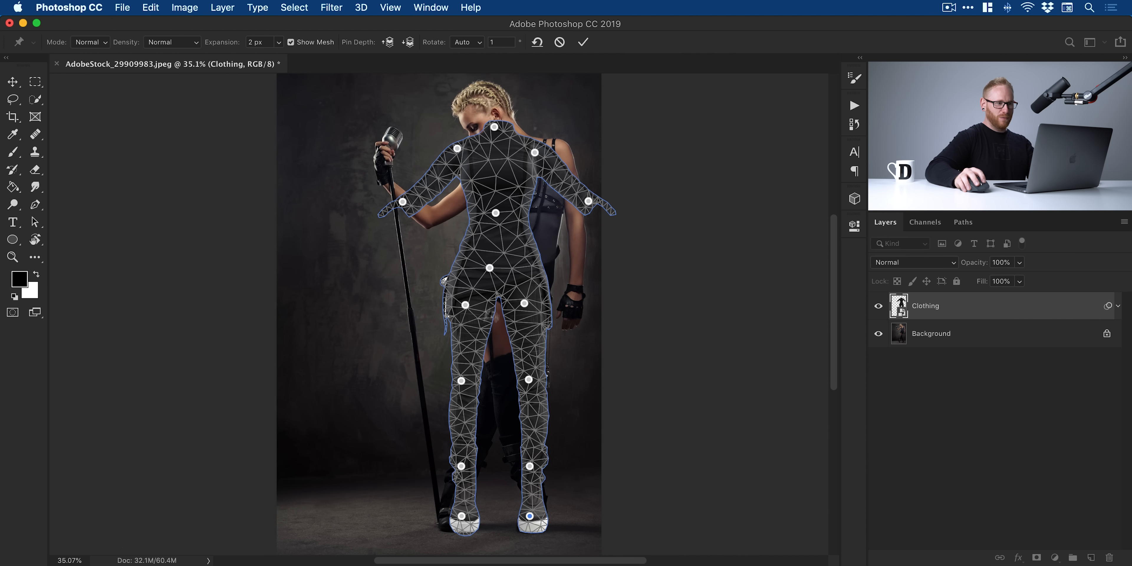
- Bend both sleeves down along her arms, the left cuff onto the microphone hand
click(389, 7)
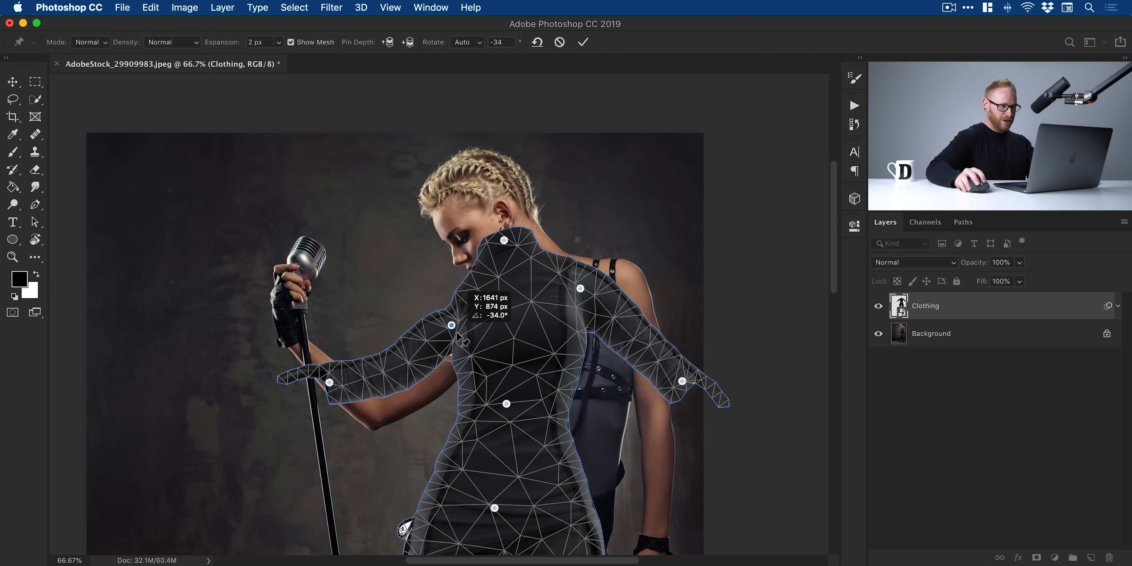
drag(455, 337, 455, 354)
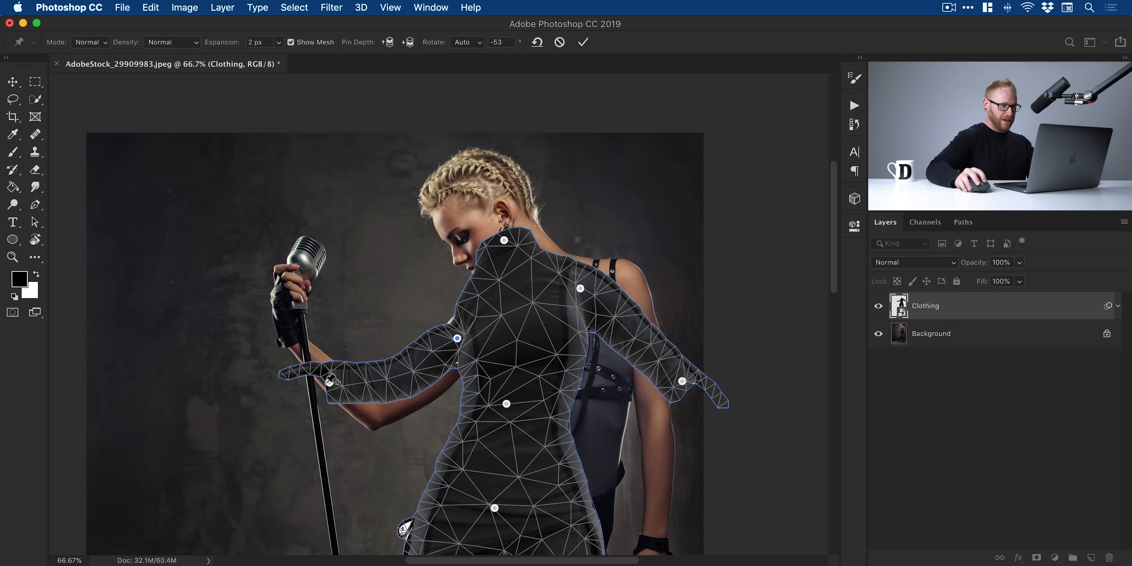
drag(457, 337, 293, 347)
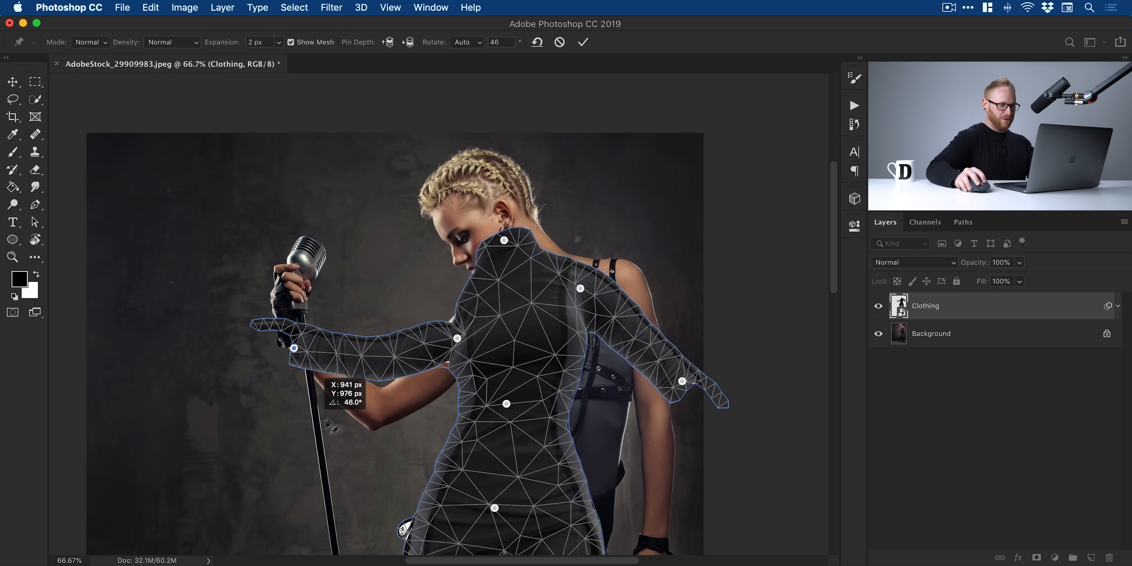
drag(294, 347, 375, 403)
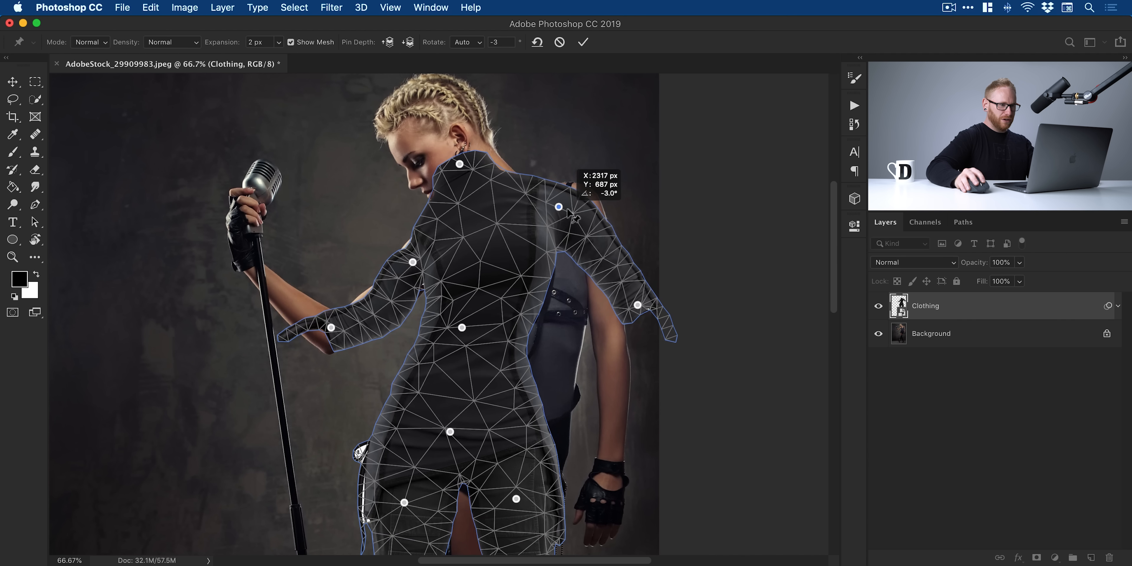
drag(559, 206, 614, 326)
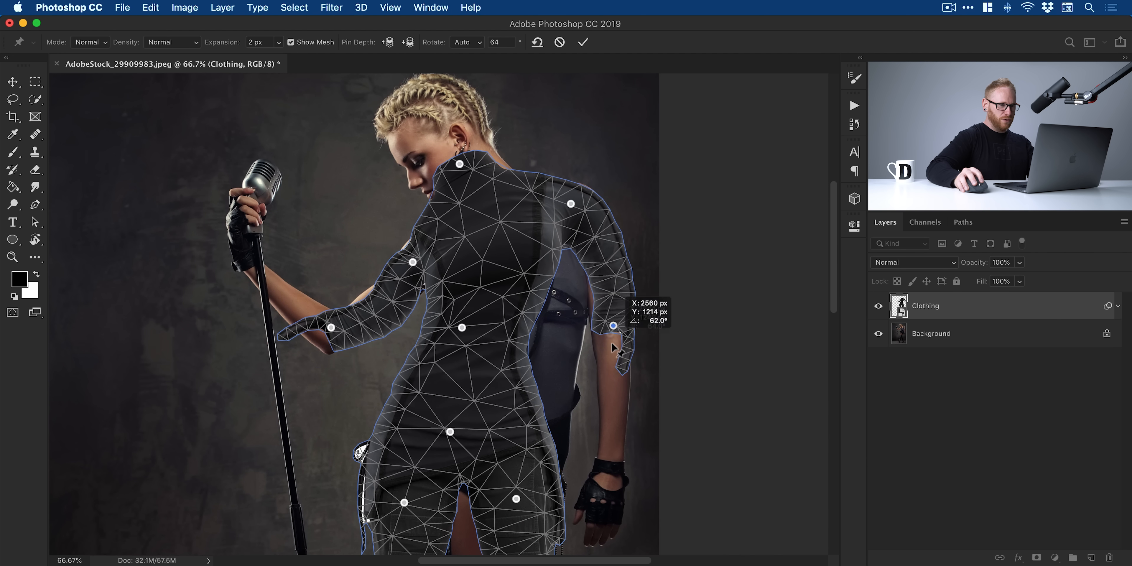
drag(613, 326, 657, 172)
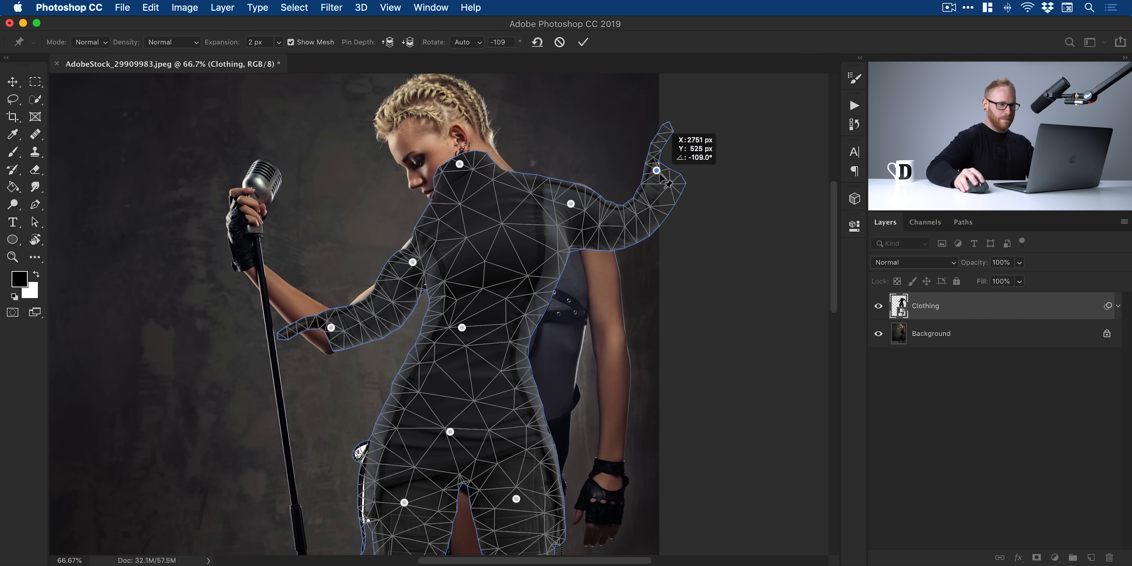
drag(656, 171, 612, 361)
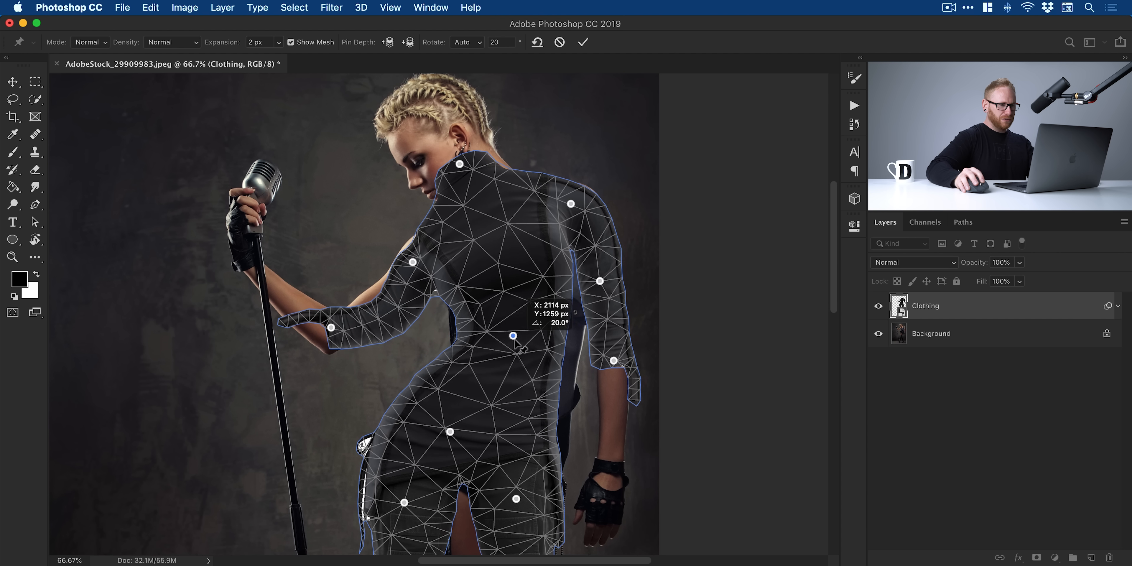
- Pull the waist in to her side and curve the skirt along the left hip and thigh
drag(513, 336, 508, 338)
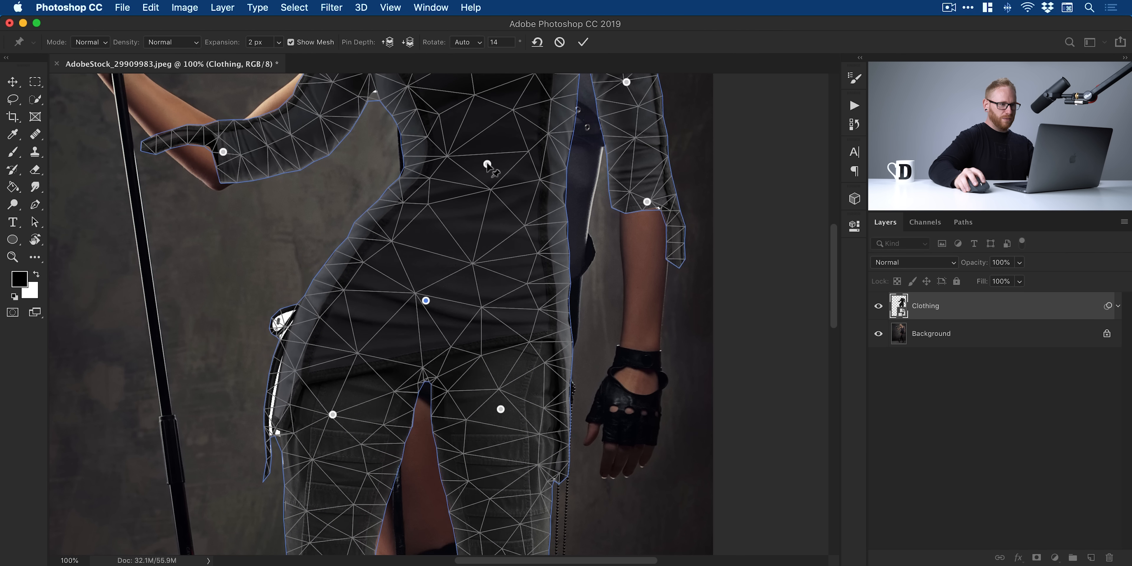
drag(487, 165, 507, 160)
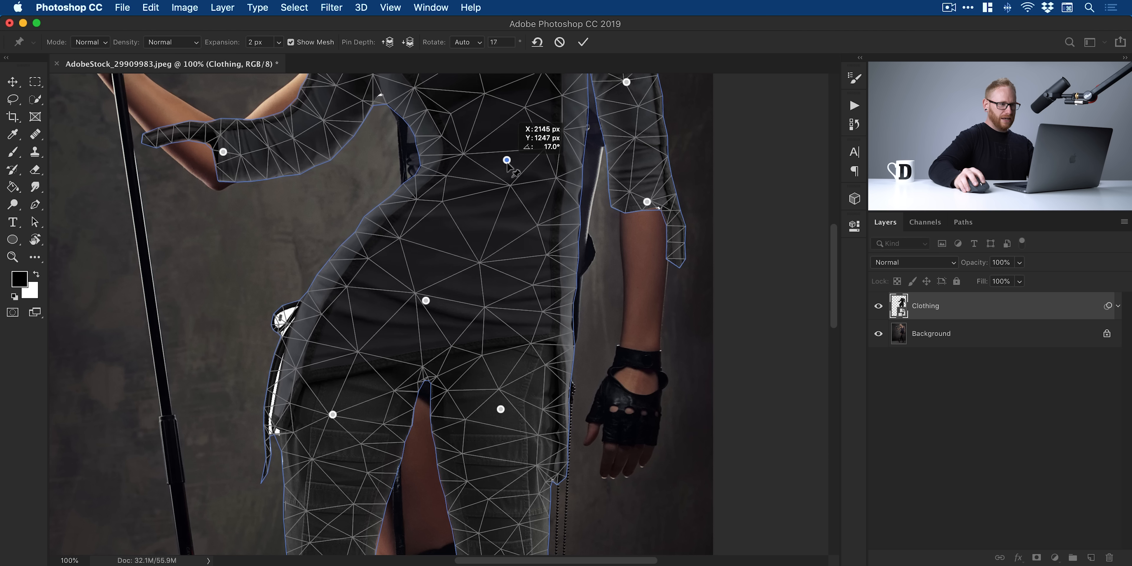
scroll(down, 3)
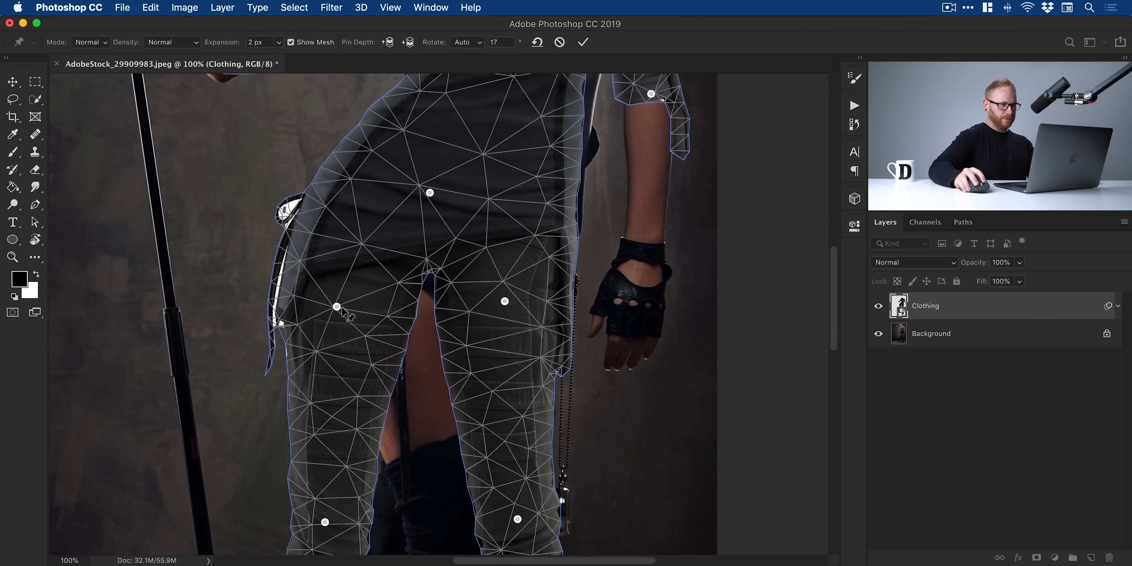
drag(336, 306, 375, 301)
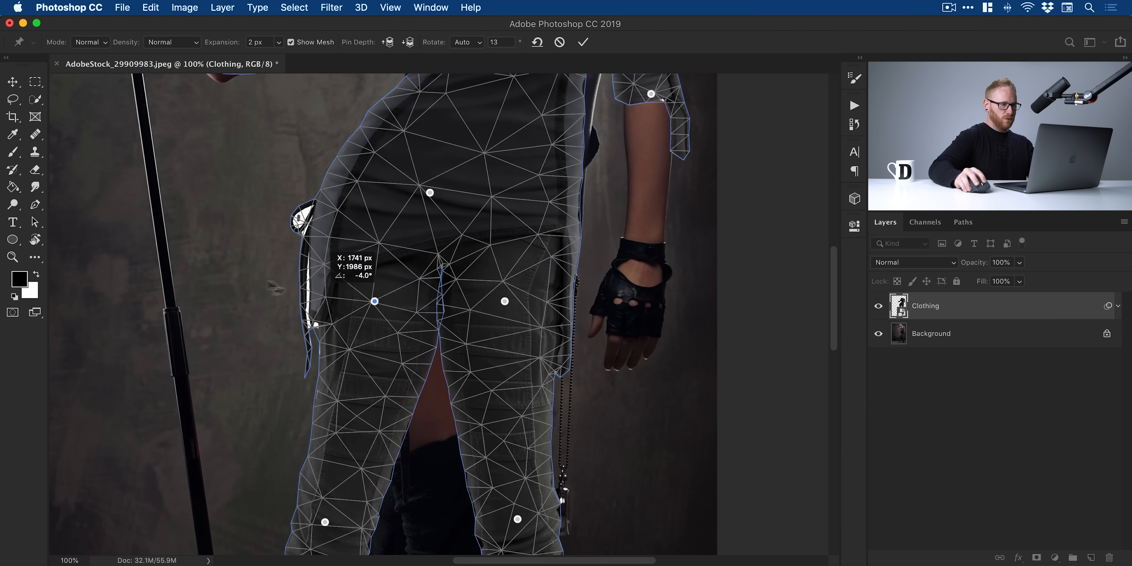
drag(374, 301, 395, 296)
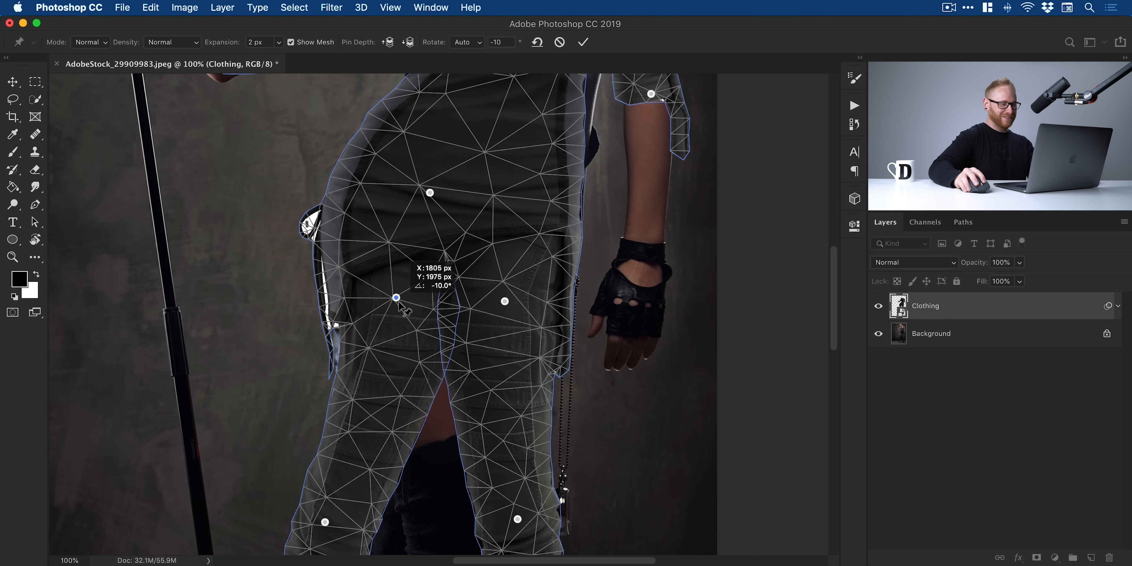
drag(396, 297, 623, 299)
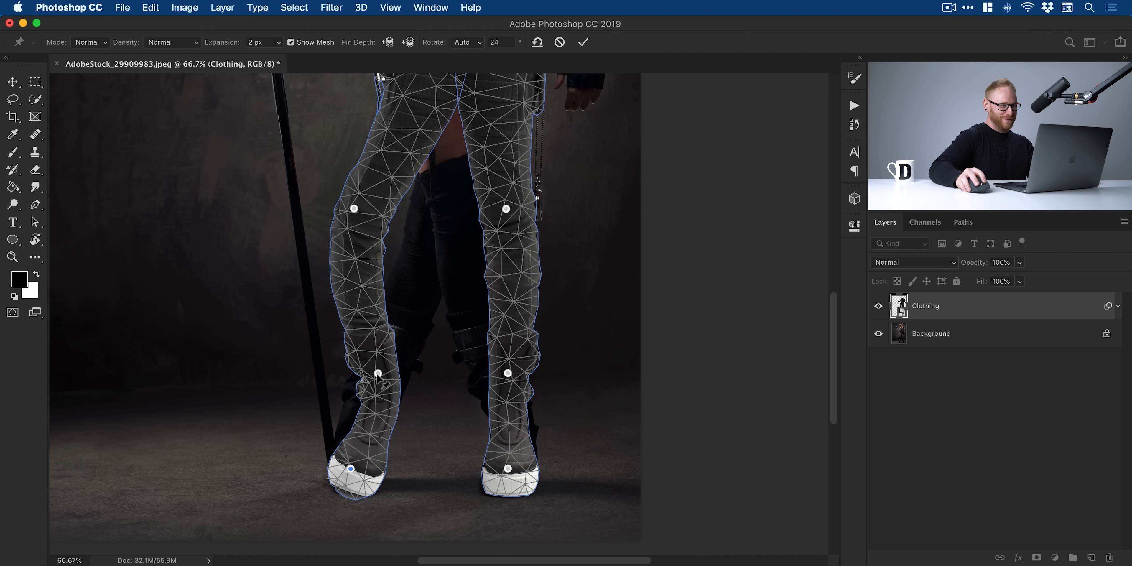
- Cross the trouser legs at the knees and land the shoes on her boots
drag(379, 372, 359, 375)
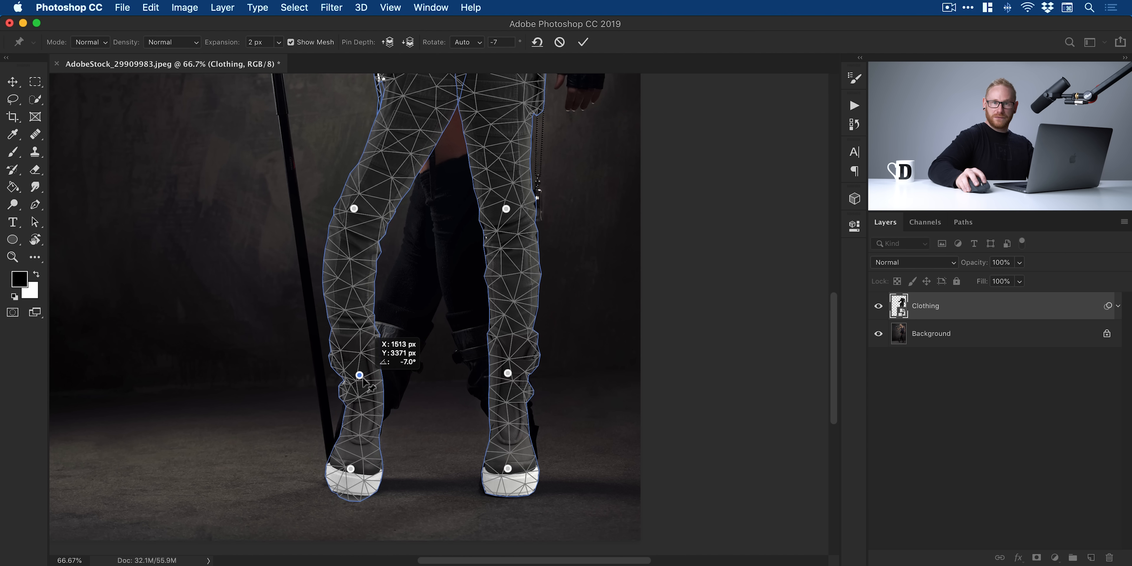
drag(359, 375, 355, 377)
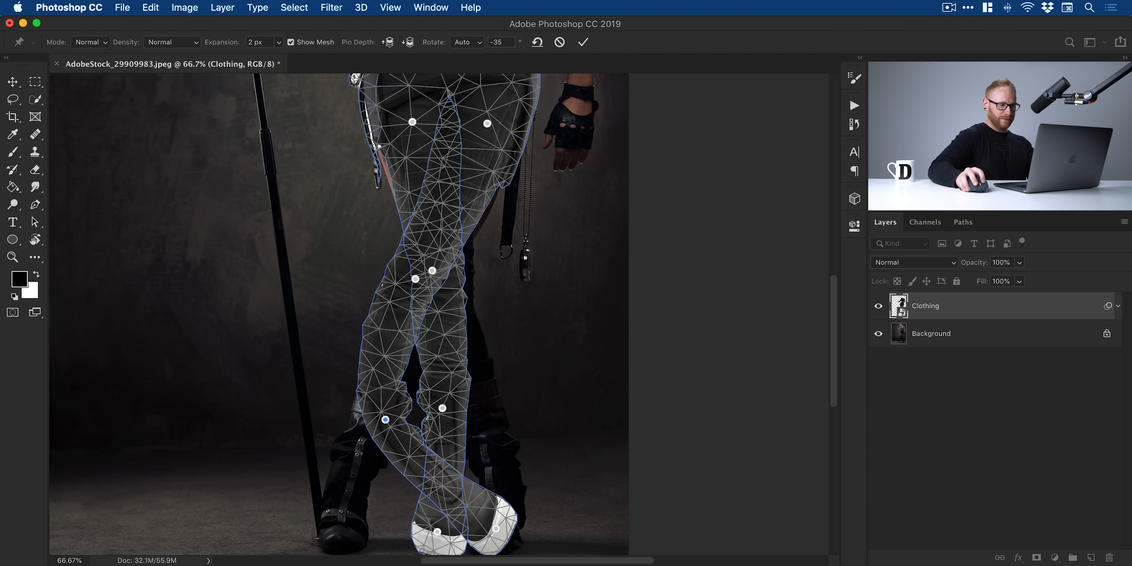
drag(385, 419, 345, 517)
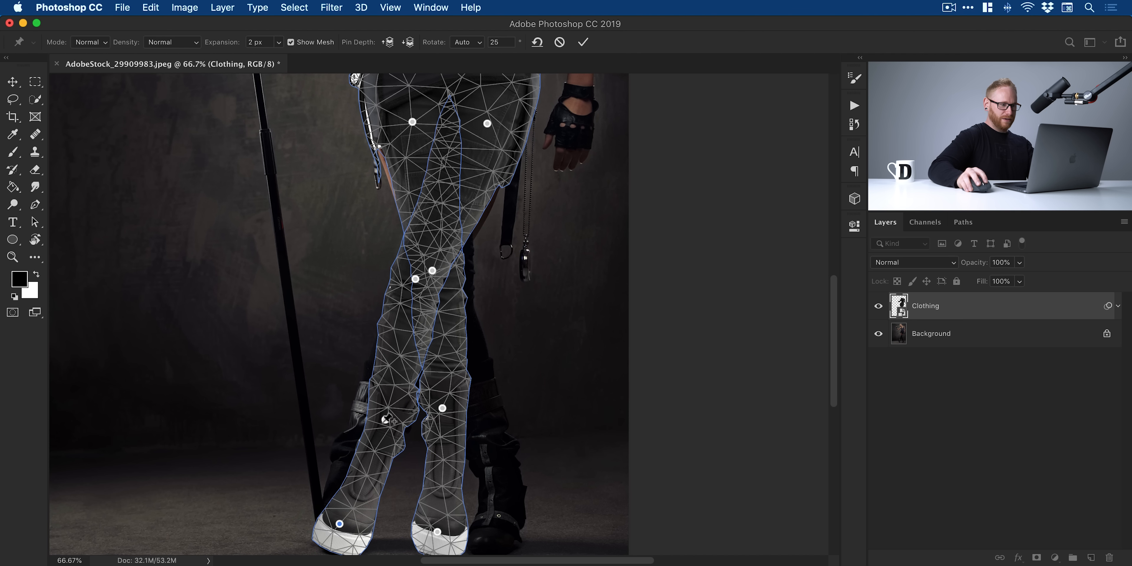
drag(384, 419, 370, 416)
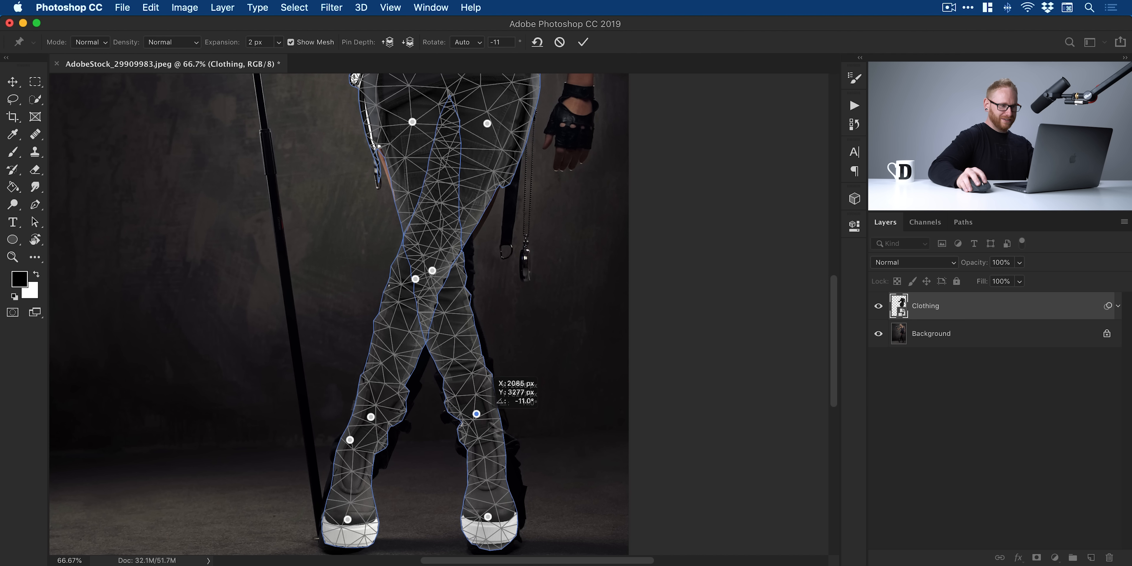
drag(477, 413, 480, 424)
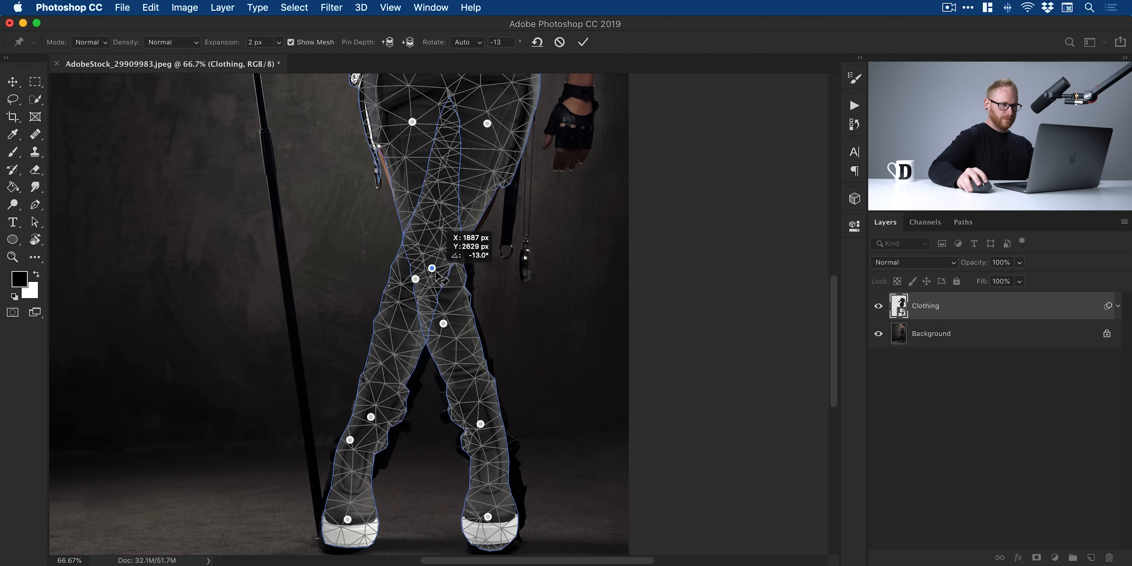
drag(432, 269, 400, 196)
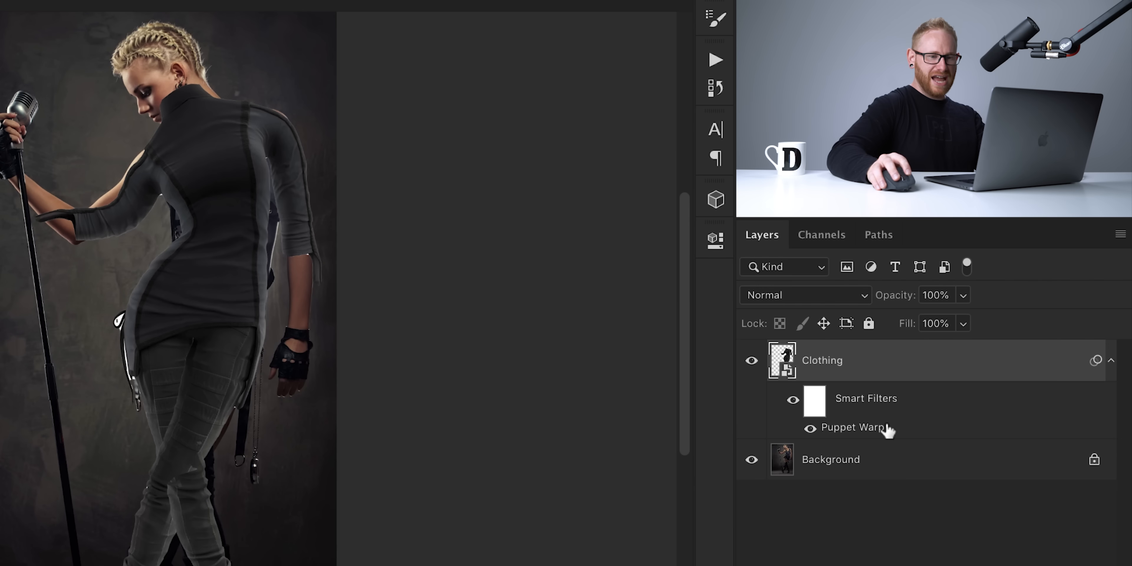
mouse_move(870, 427)
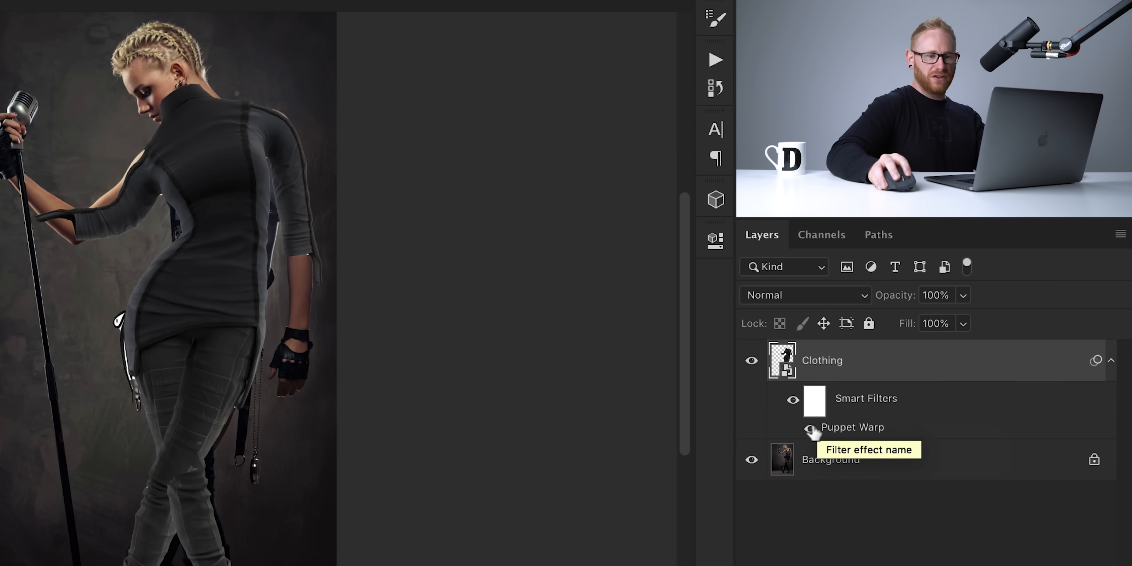
- Reopen the Puppet Warp smart filter on the Clothing layer
click(808, 427)
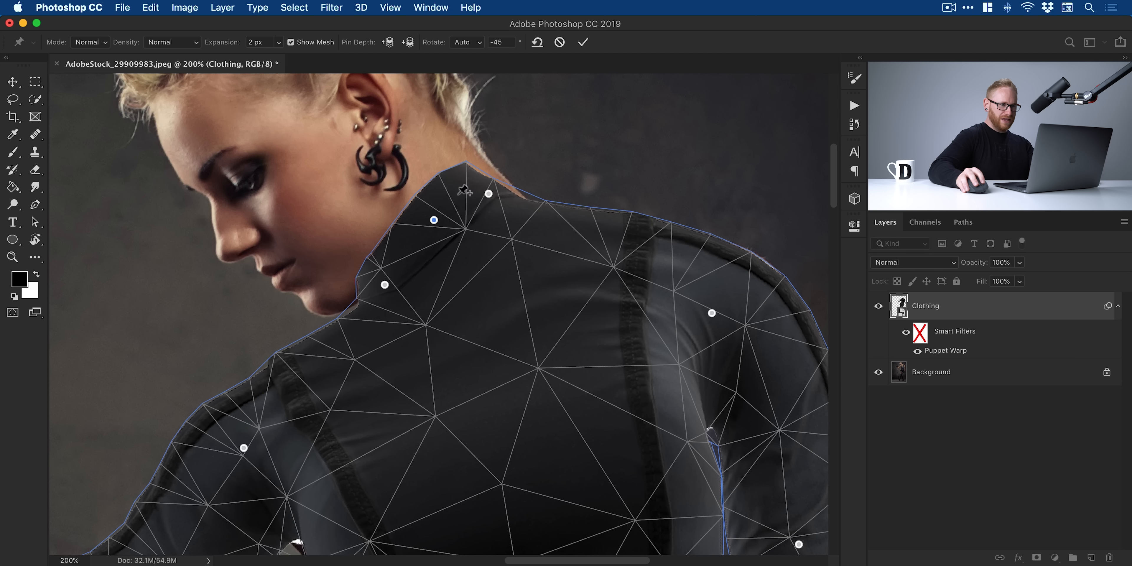
- Drag the collar and shoulder pins so the collar hugs her neckline
drag(466, 192, 520, 208)
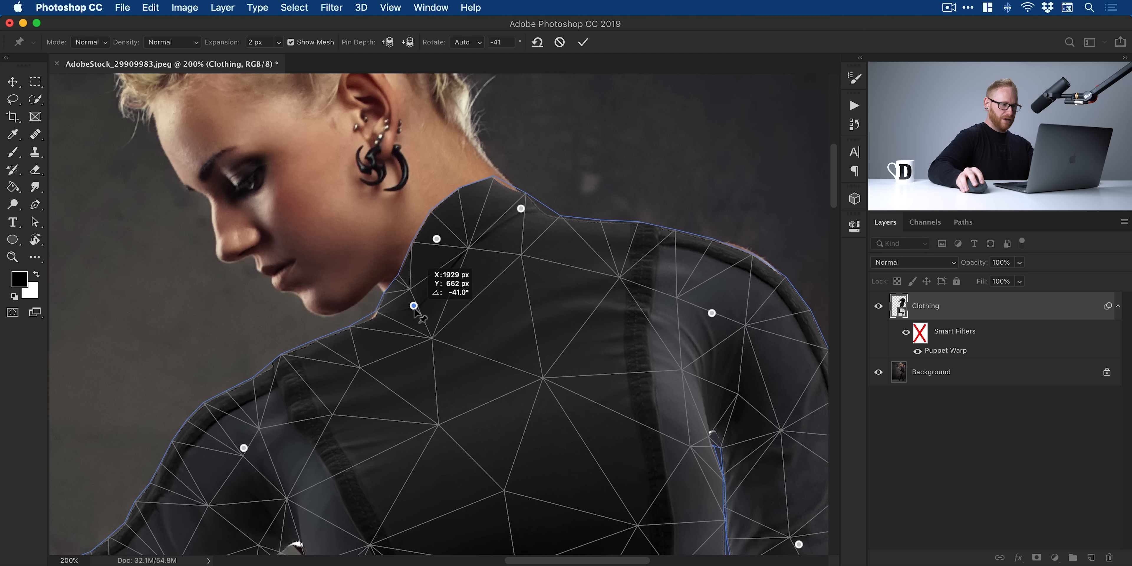
drag(412, 305, 368, 317)
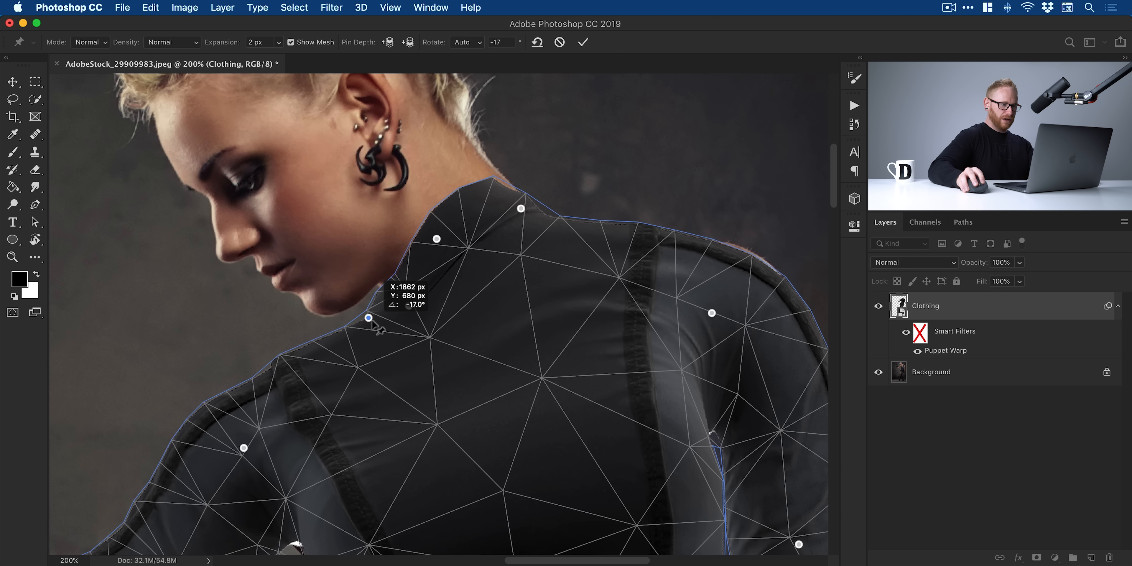
drag(368, 318, 463, 251)
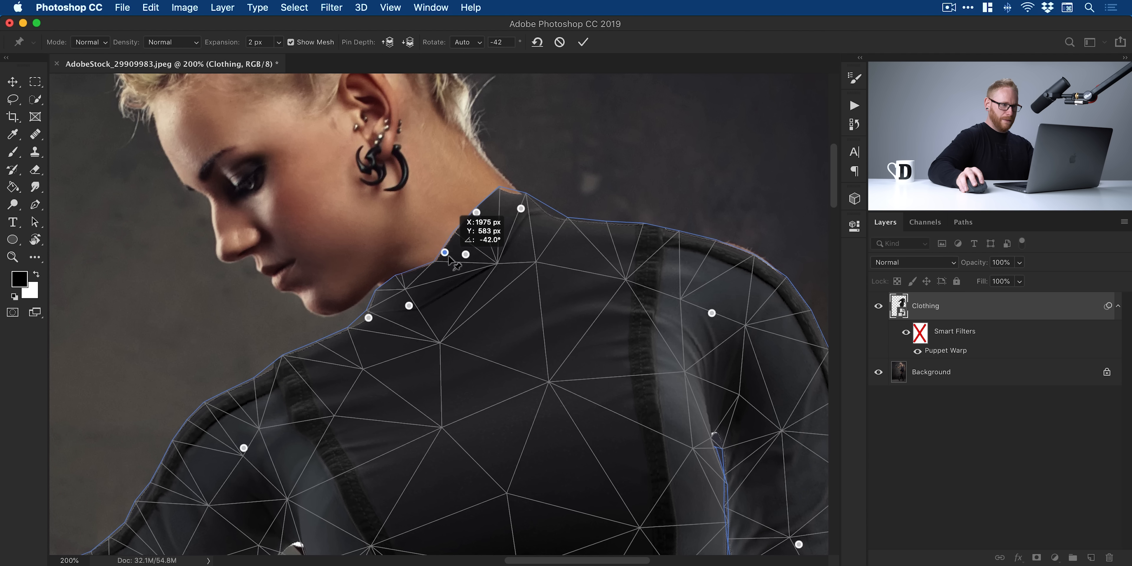
drag(466, 254, 440, 245)
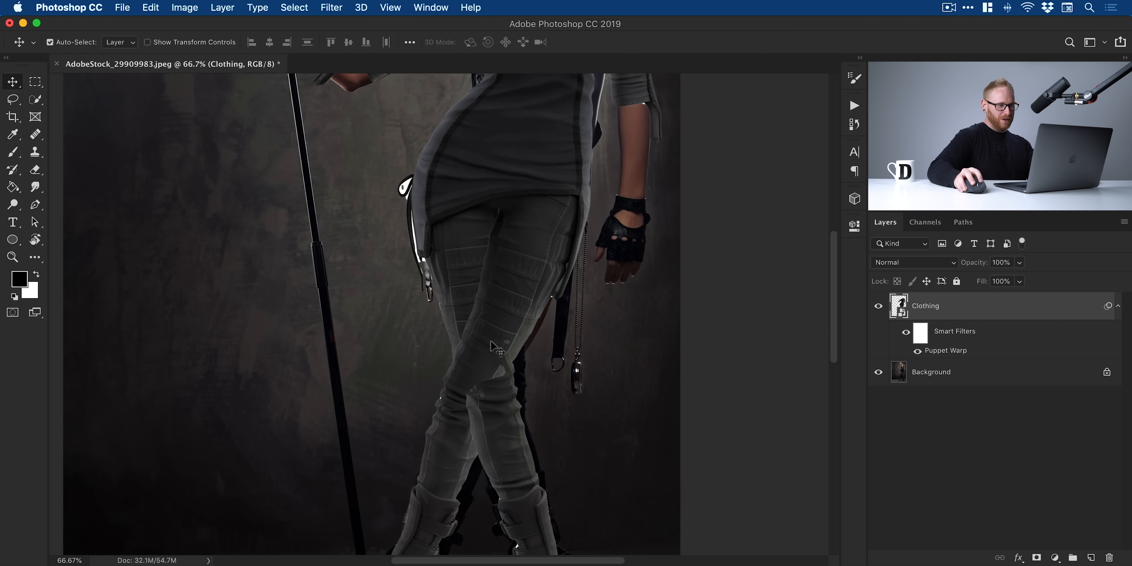
mouse_move(486, 381)
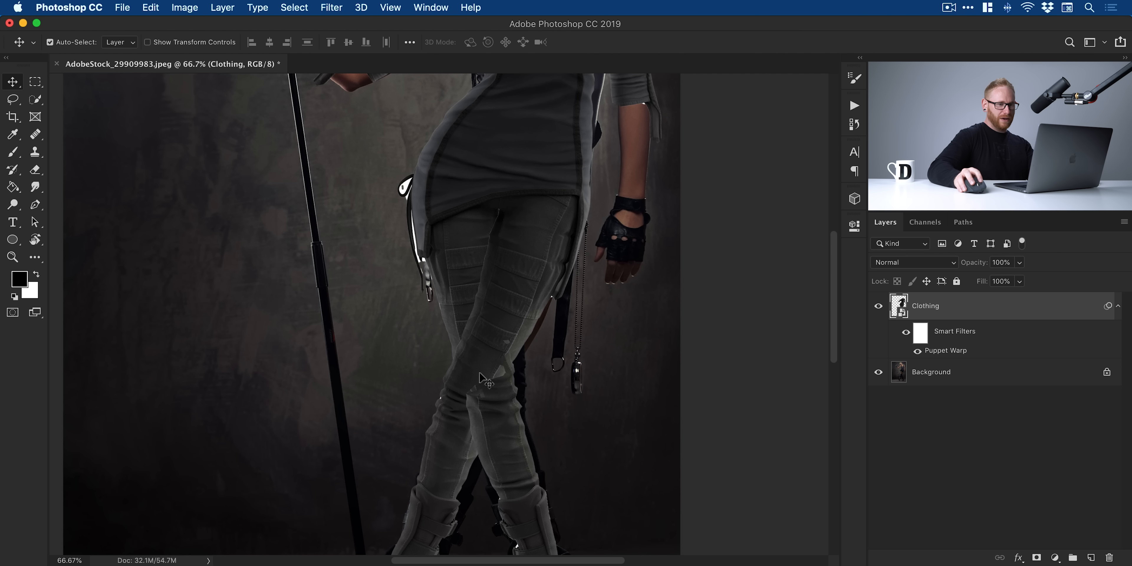
- Duplicate the uniform as Leg fix and Puppet Warp its trouser leg bent outward at the hip
right_click(925, 305)
text(Leg fix)
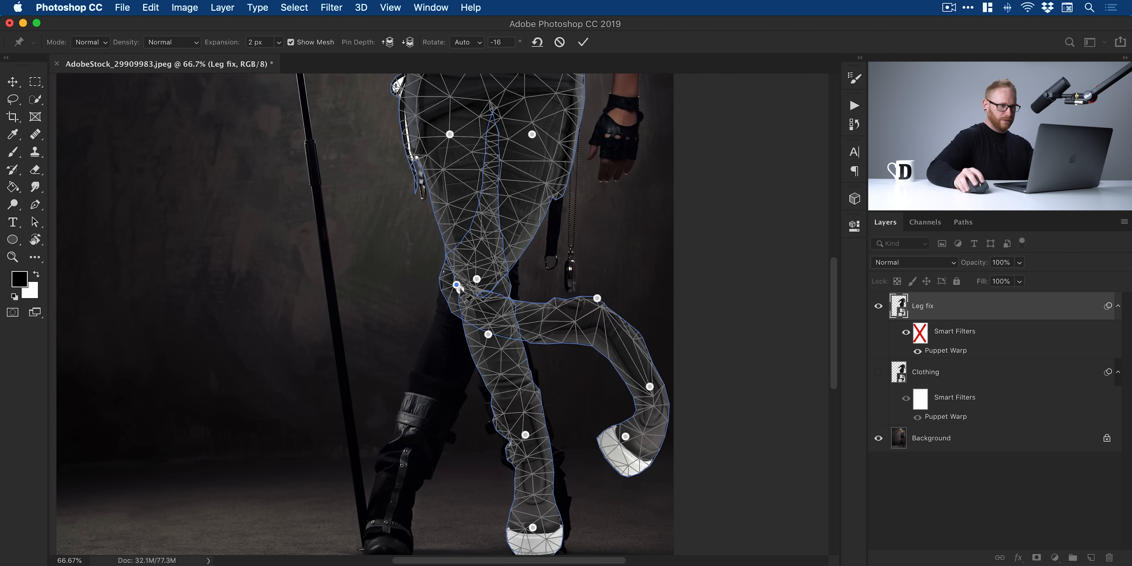
drag(457, 284, 564, 274)
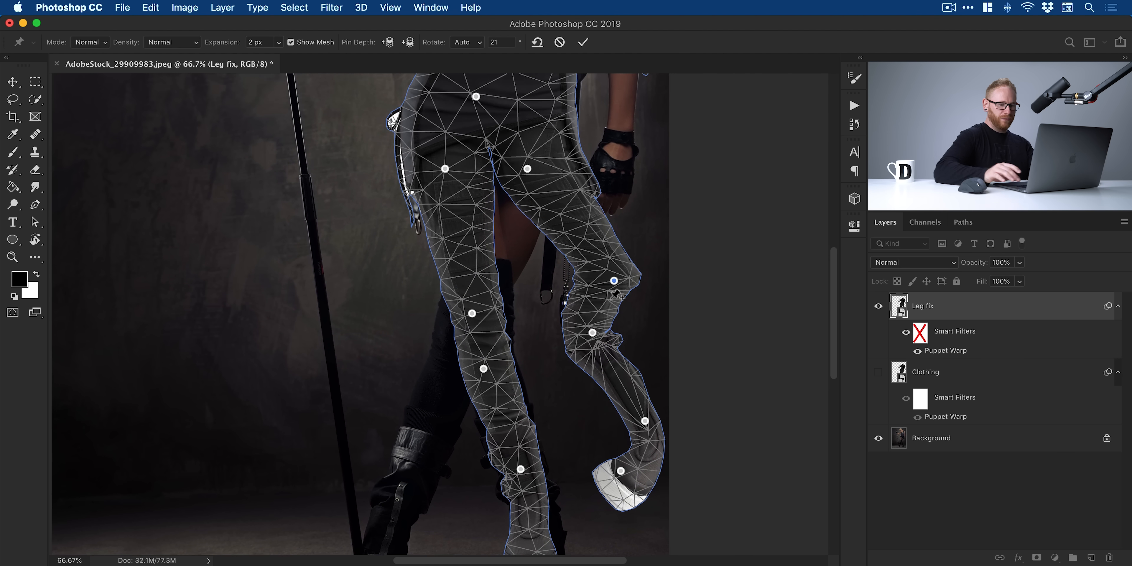
click(582, 41)
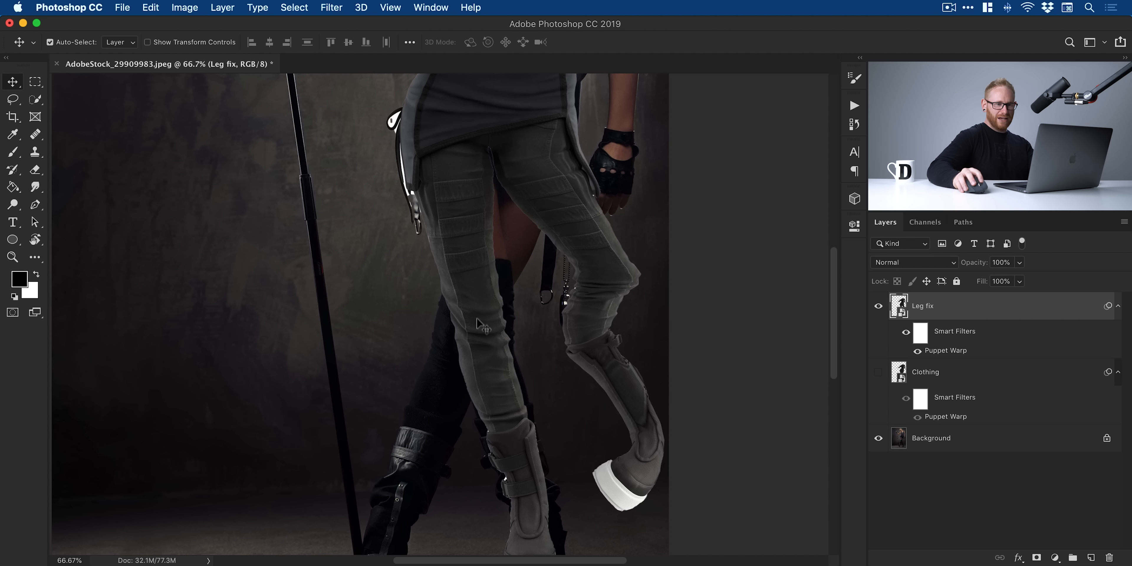
mouse_move(487, 329)
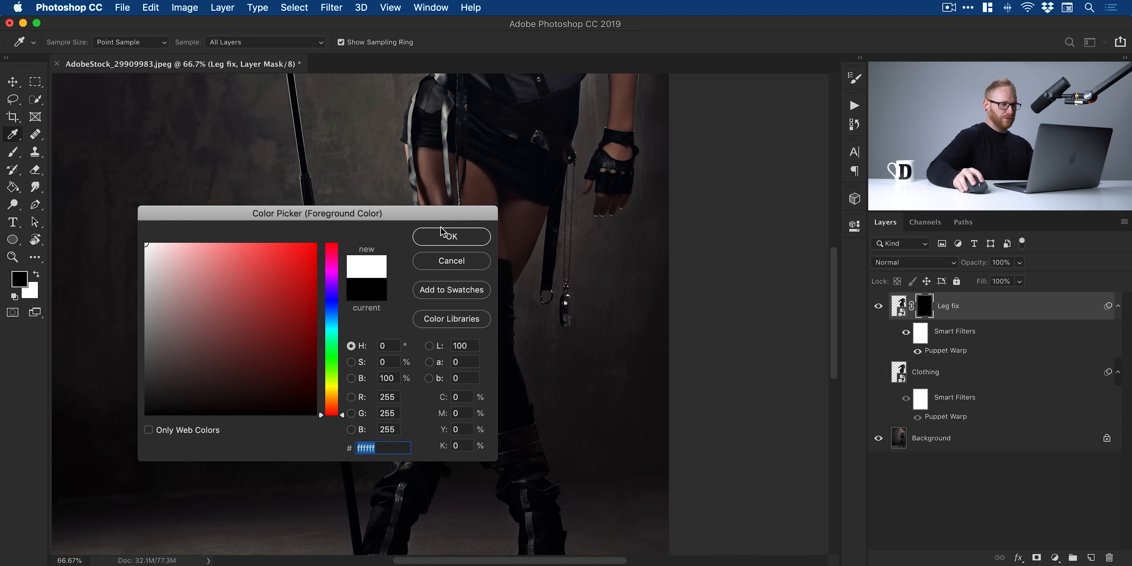
- Paint white on the Leg fix mask over the front thigh and knee, then reveal the original uniform
click(451, 236)
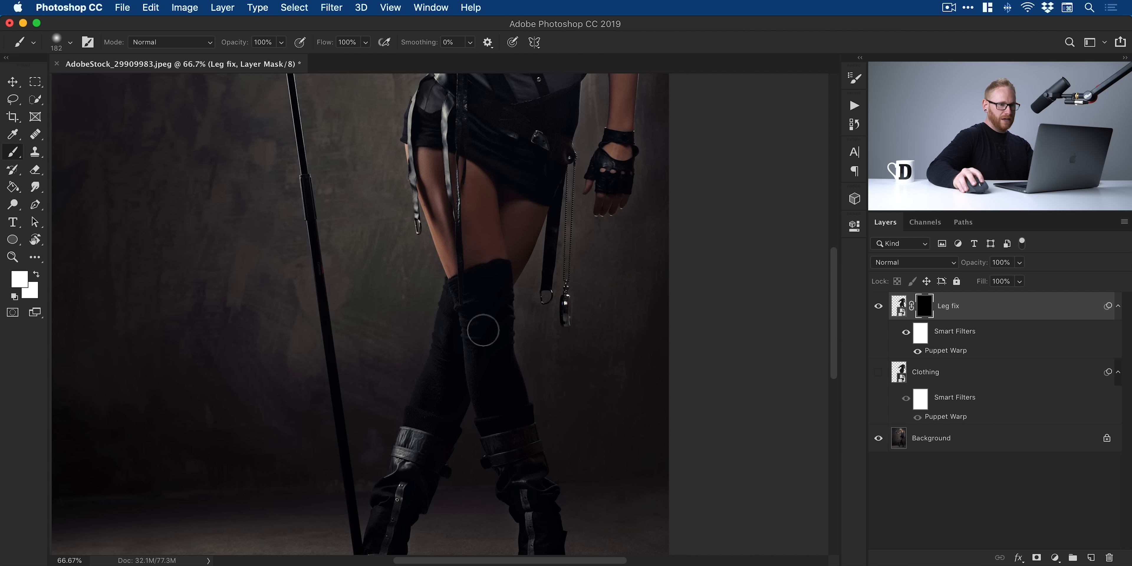
drag(480, 330, 448, 303)
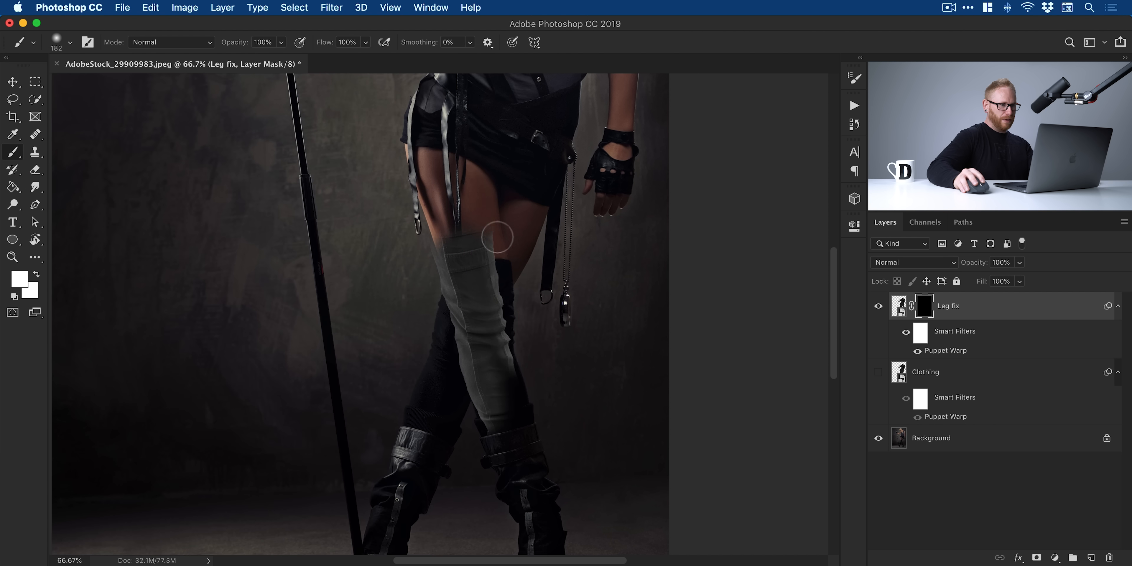
drag(498, 237, 494, 356)
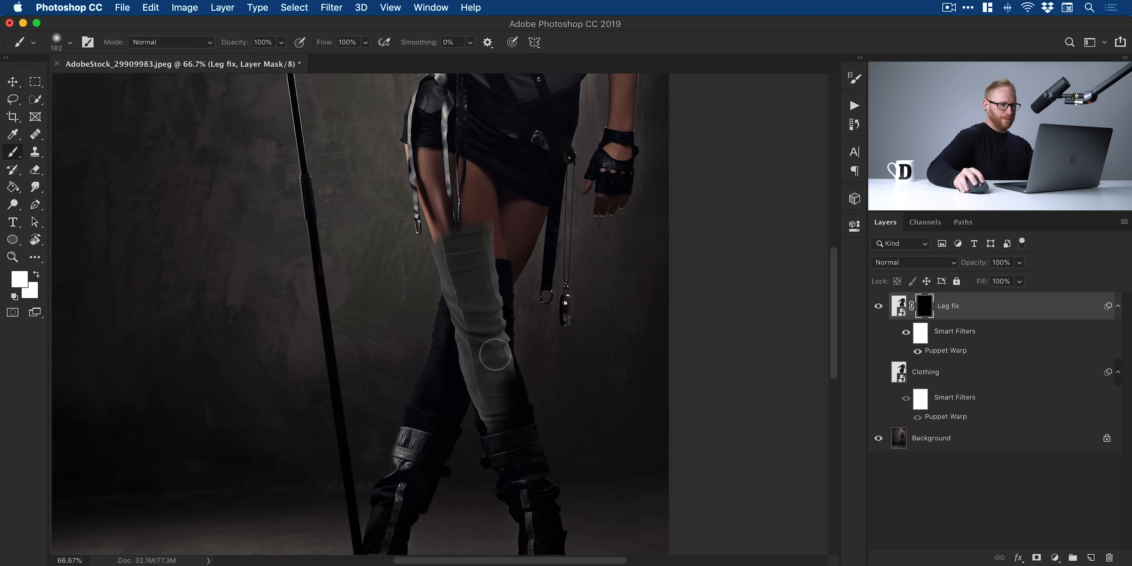
click(879, 371)
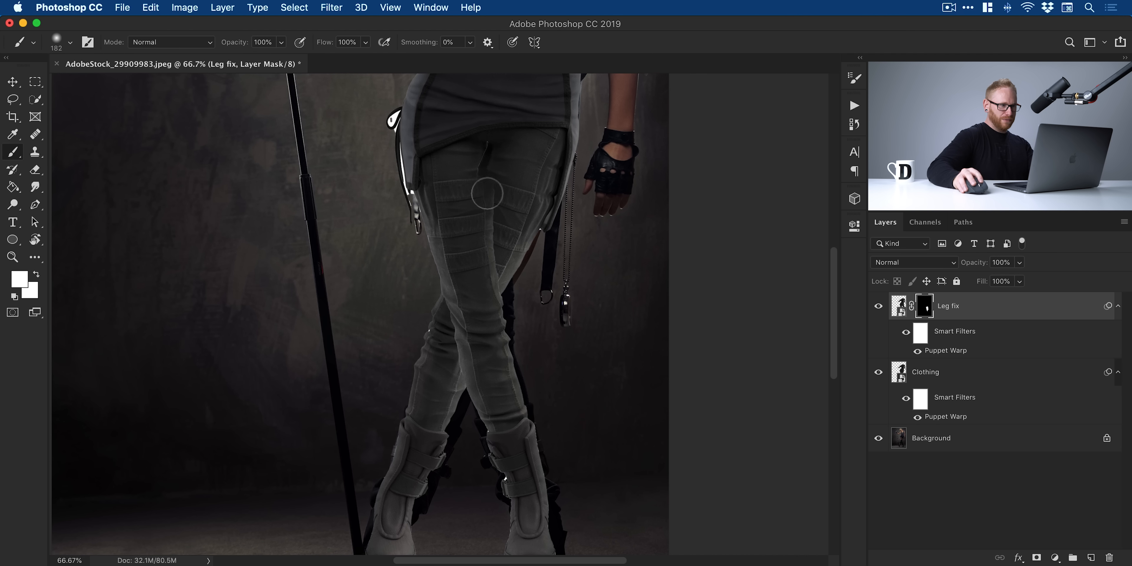
mouse_move(477, 194)
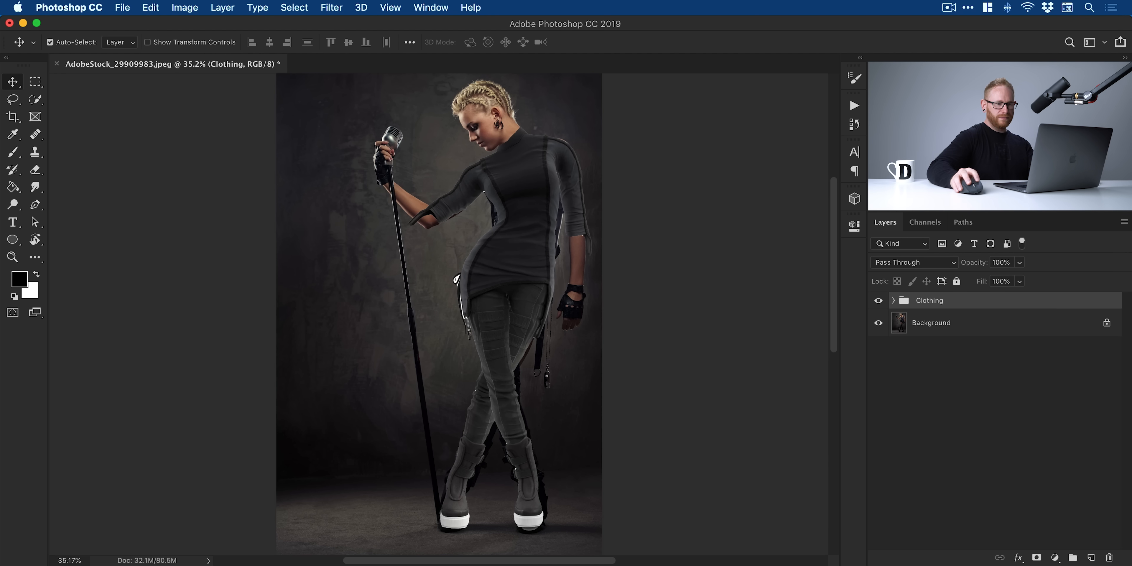
- Toggle the Clothing group's visibility to compare the outfit with the original photo
click(878, 300)
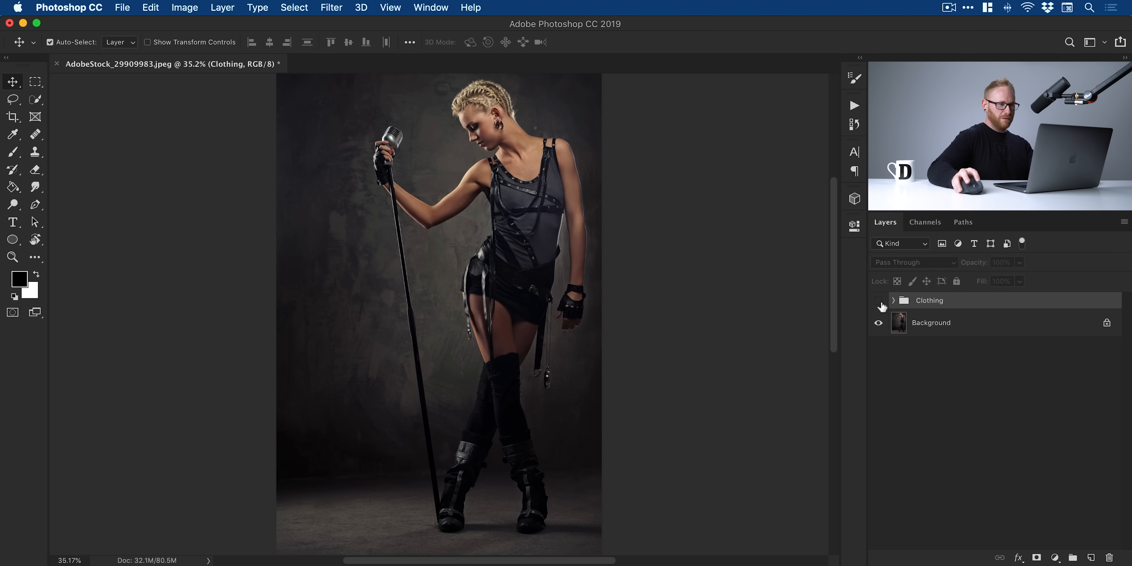
click(879, 300)
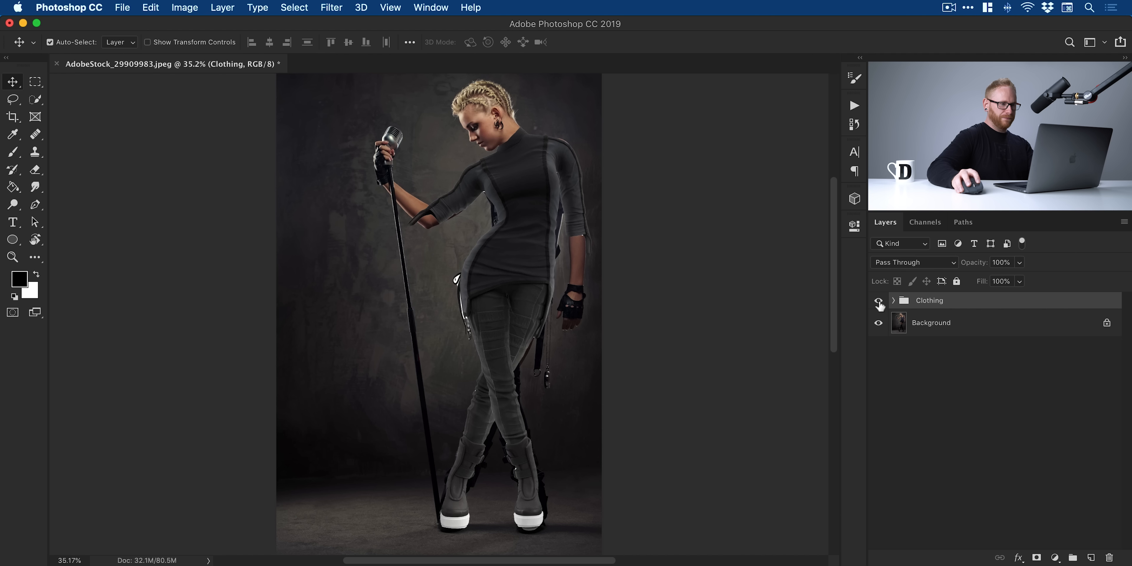
mouse_move(880, 304)
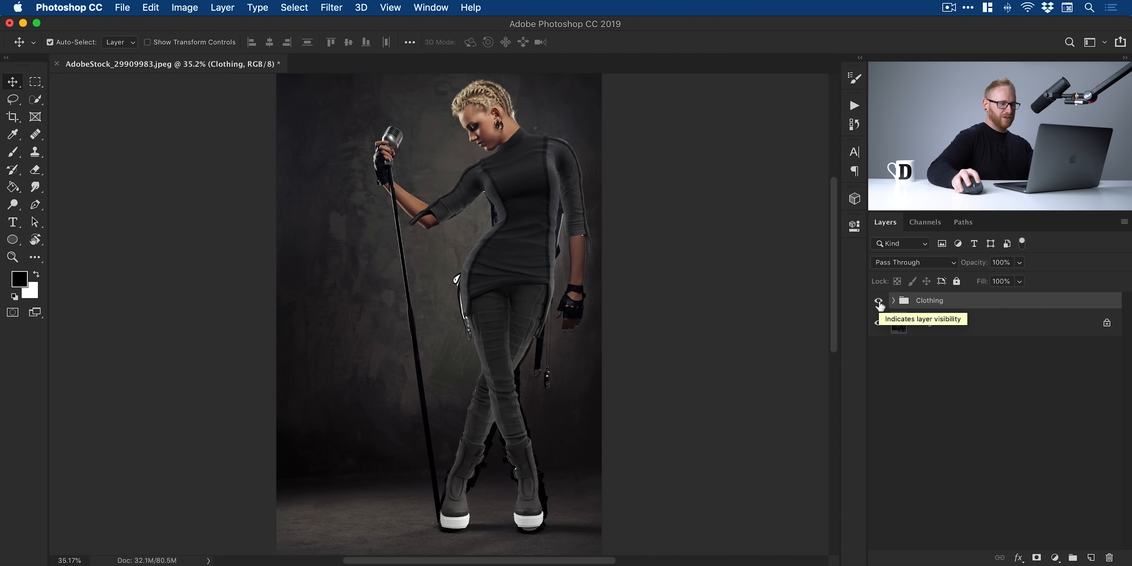